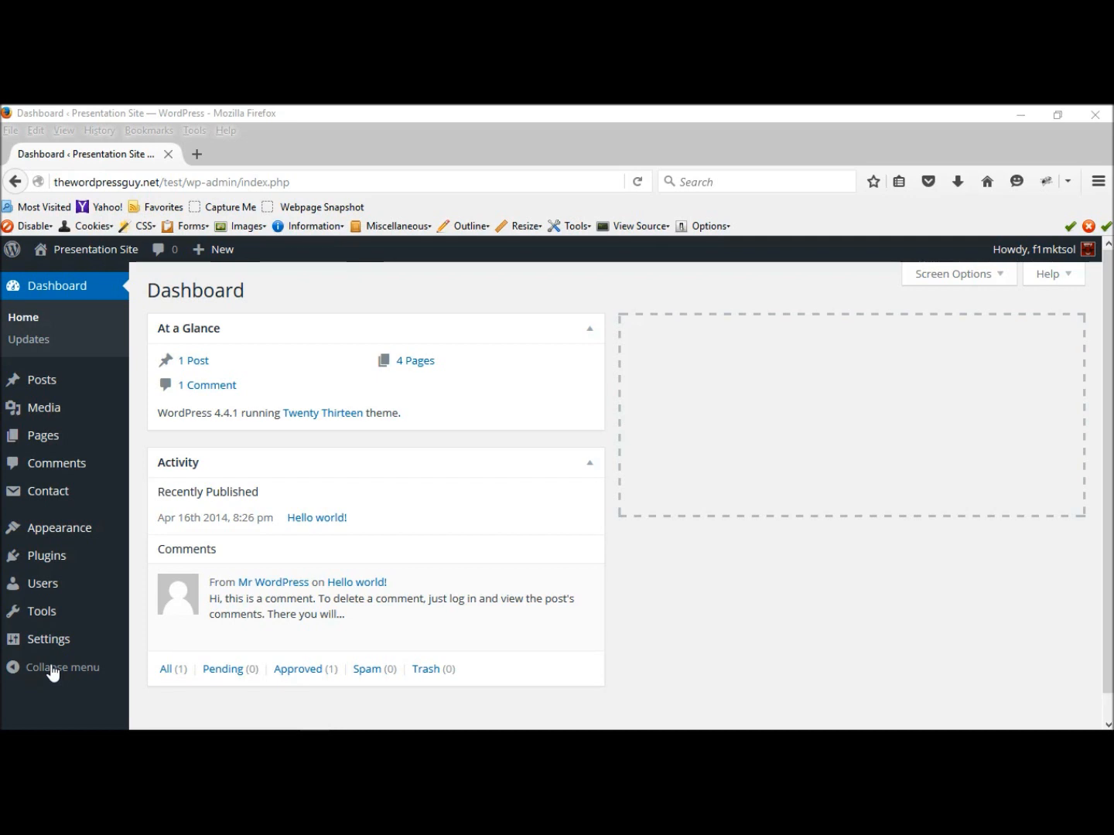
pyautogui.moveTo(42, 379)
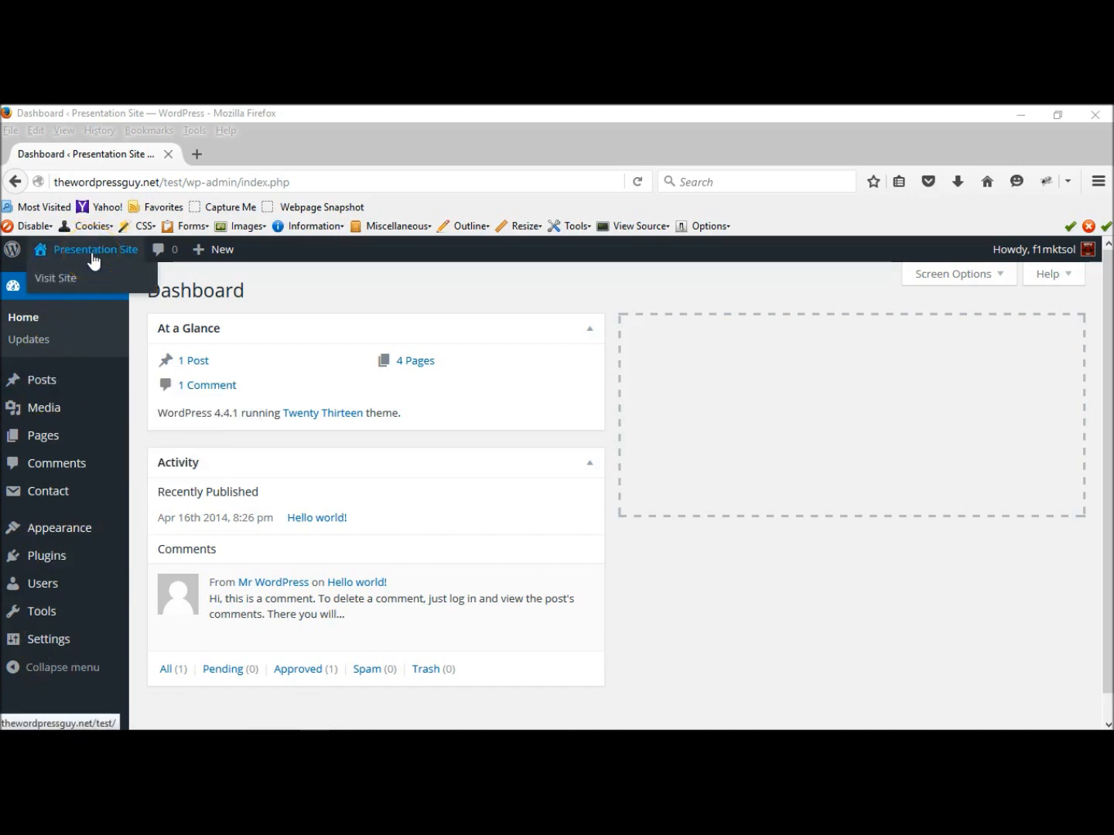
pyautogui.moveTo(56, 278)
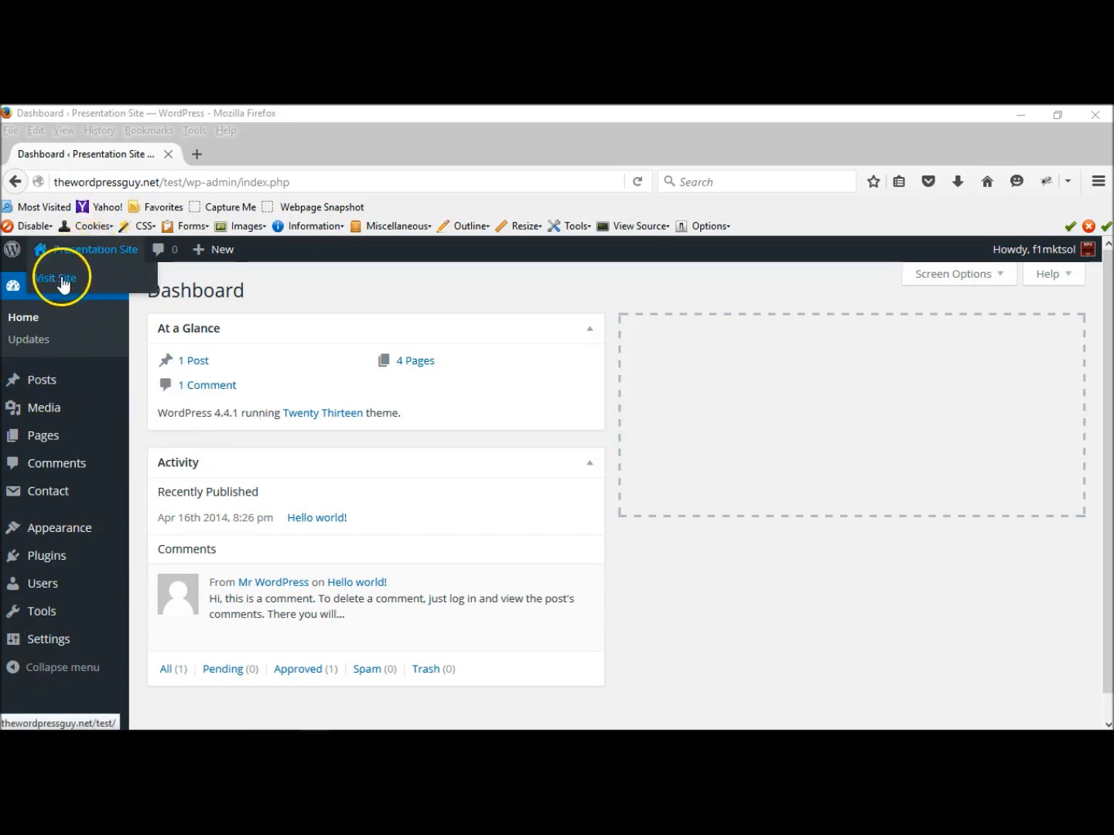
# View the Presentation Site front end, still in the Twenty Thirteen design.
pyautogui.click(55, 278)
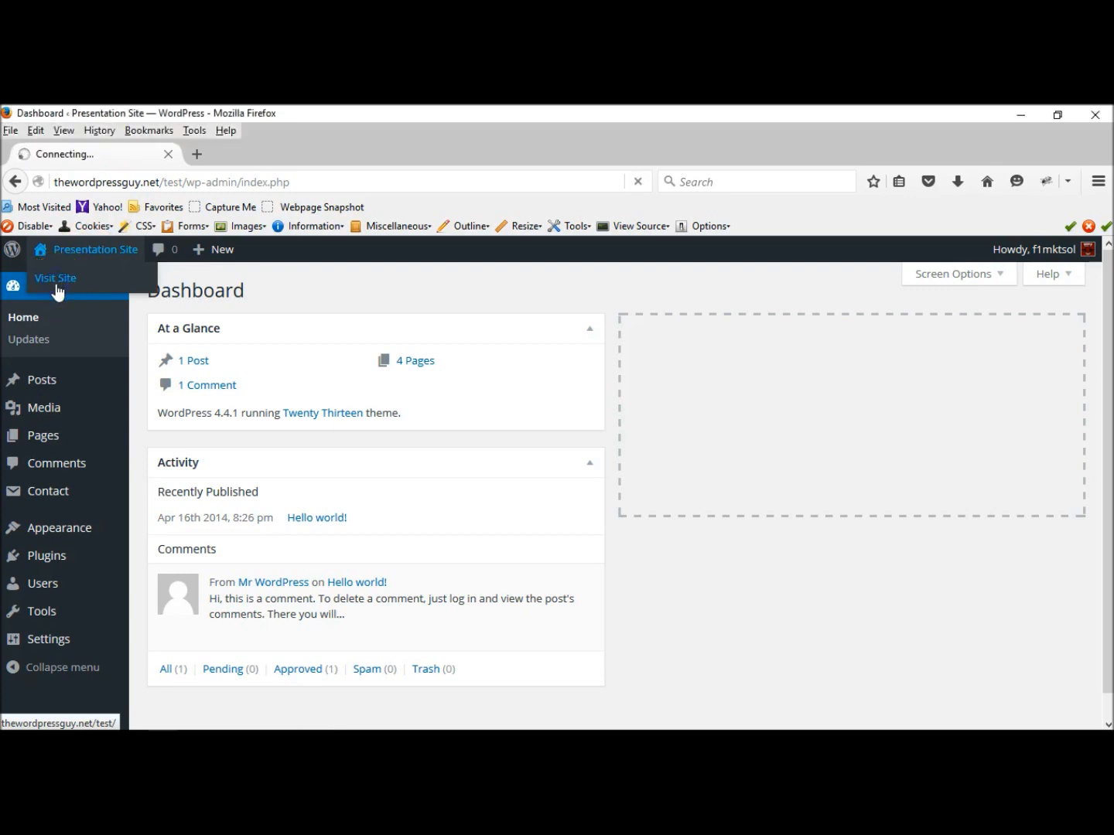
pyautogui.click(55, 278)
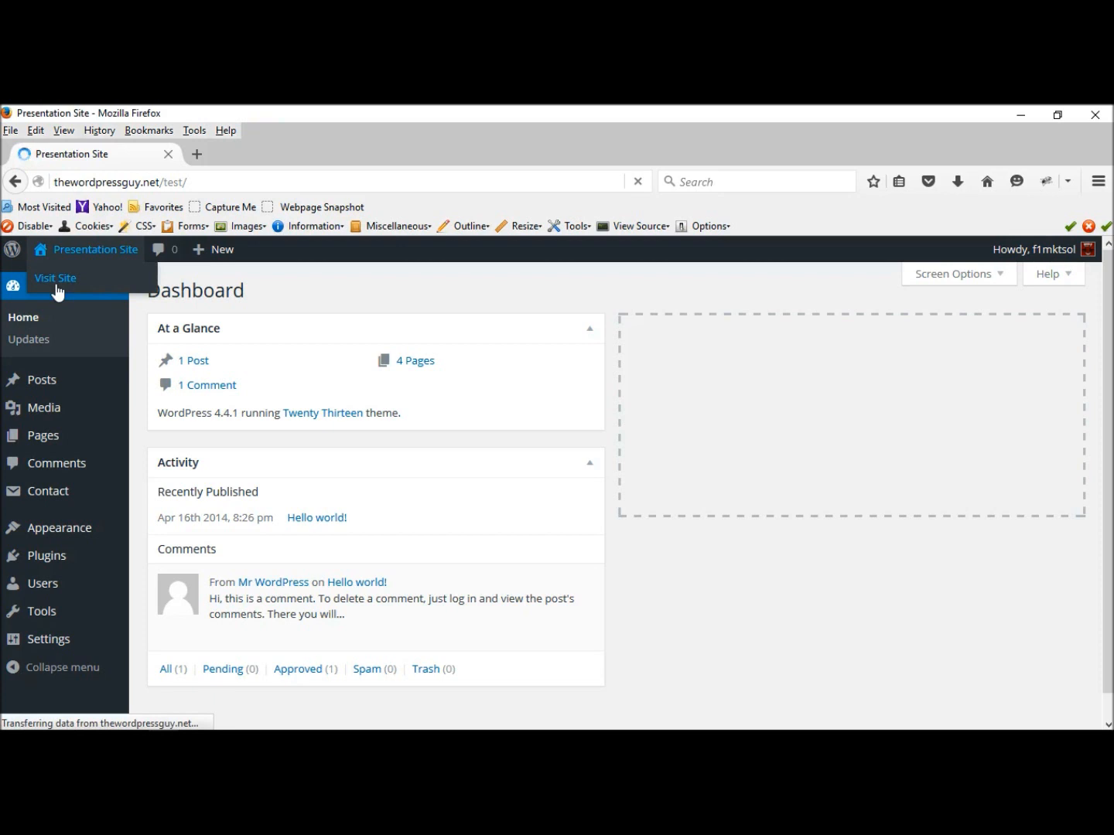
pyautogui.click(55, 278)
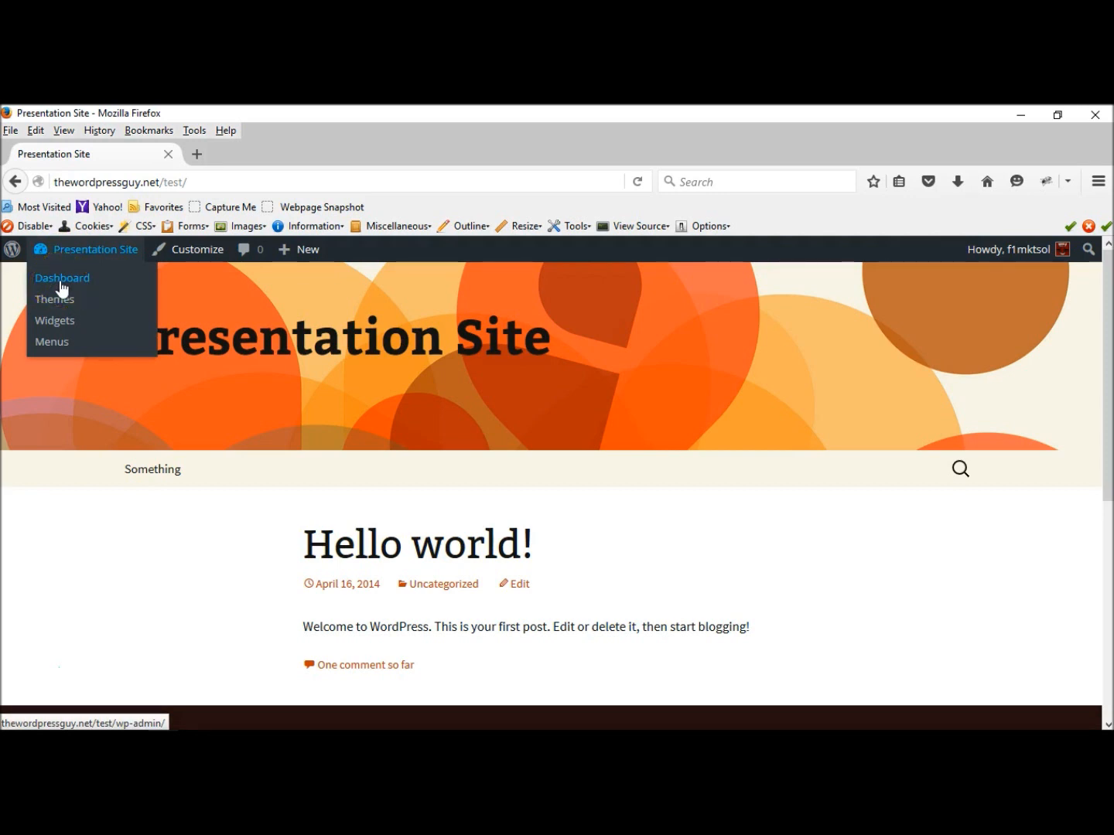
# Go from the front end to the admin Dashboard via the admin bar site menu.
pyautogui.click(61, 277)
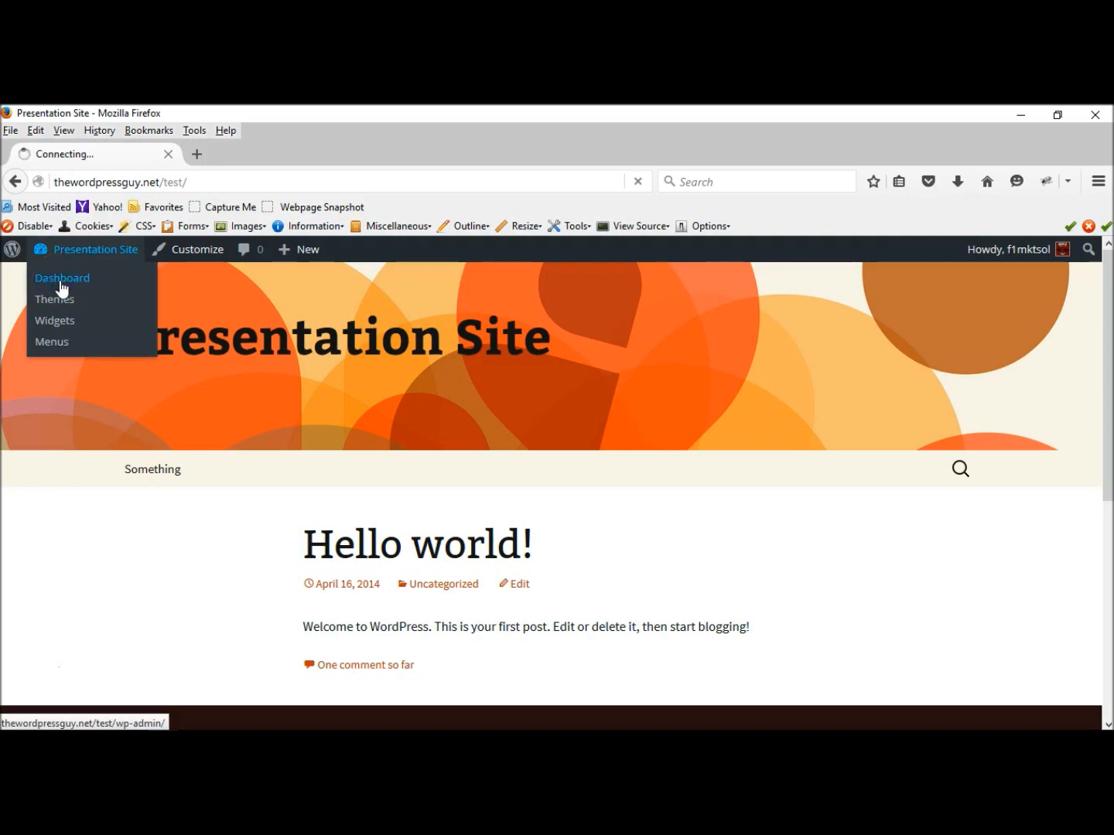
pyautogui.click(62, 278)
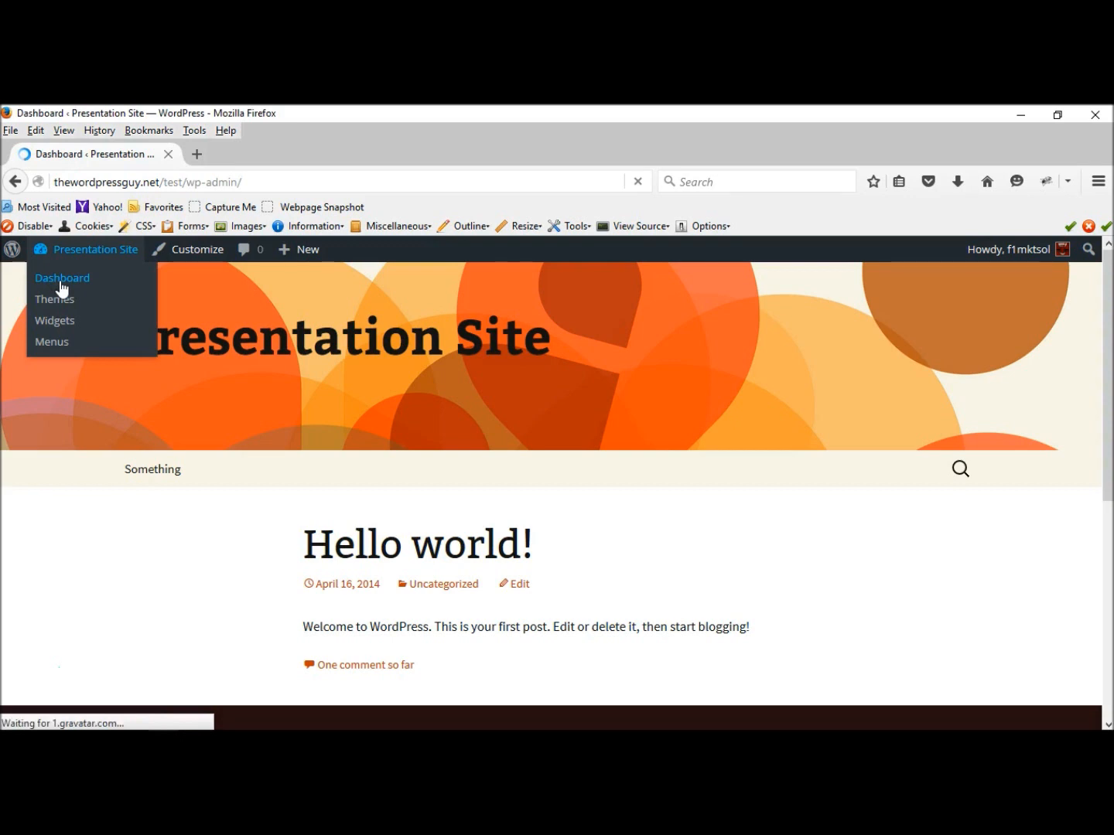
pyautogui.click(62, 278)
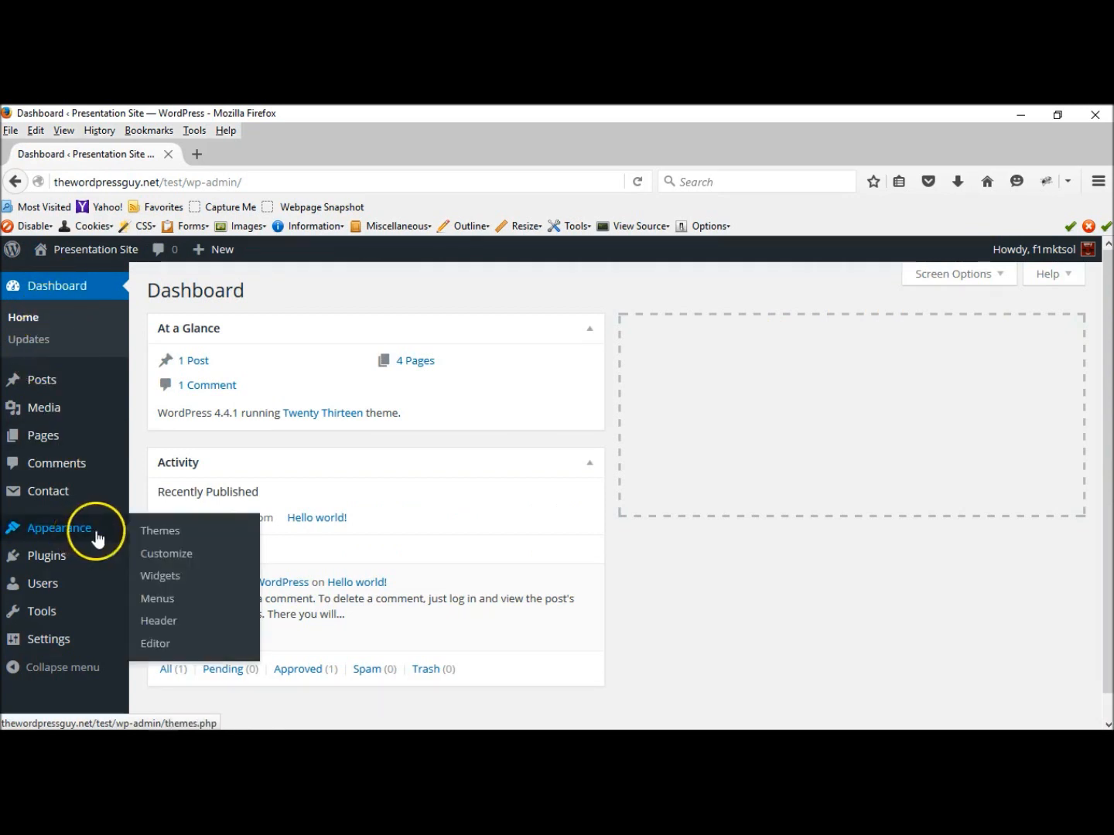
# Open Appearance > Themes to list Twenty Thirteen, Twenty Fourteen and Twenty Twelve.
pyautogui.click(159, 530)
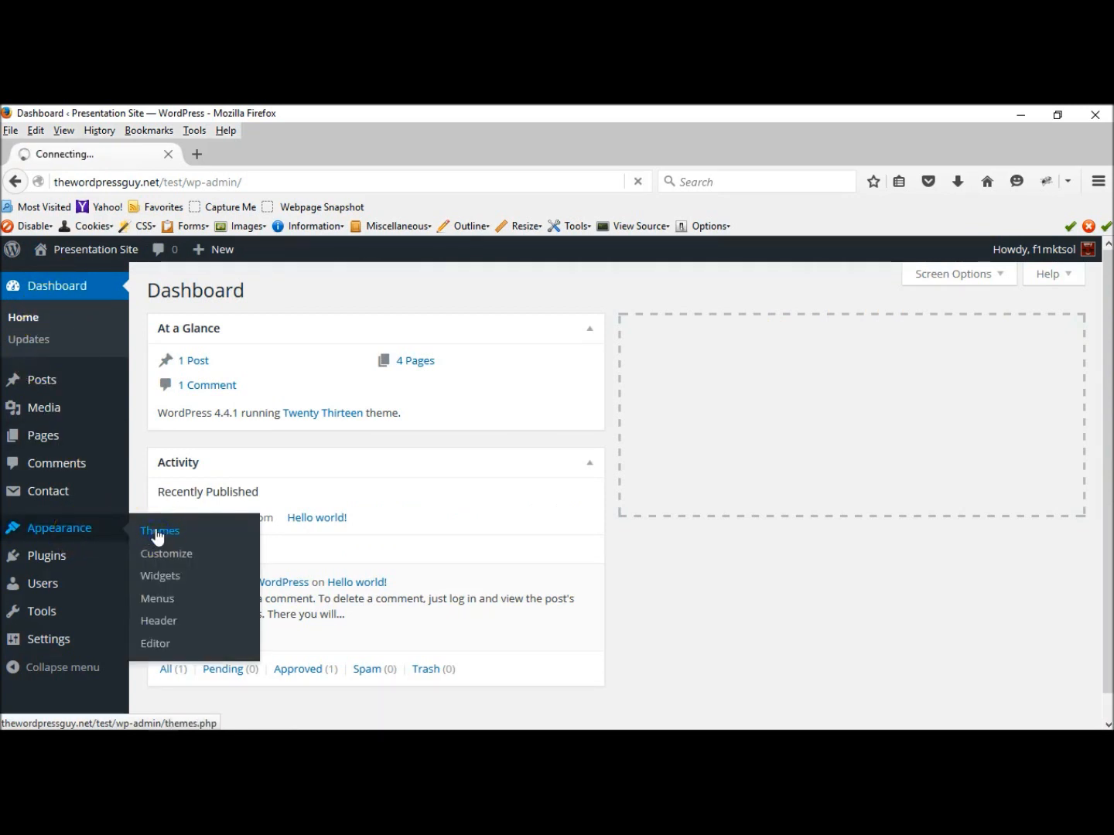
pyautogui.click(159, 531)
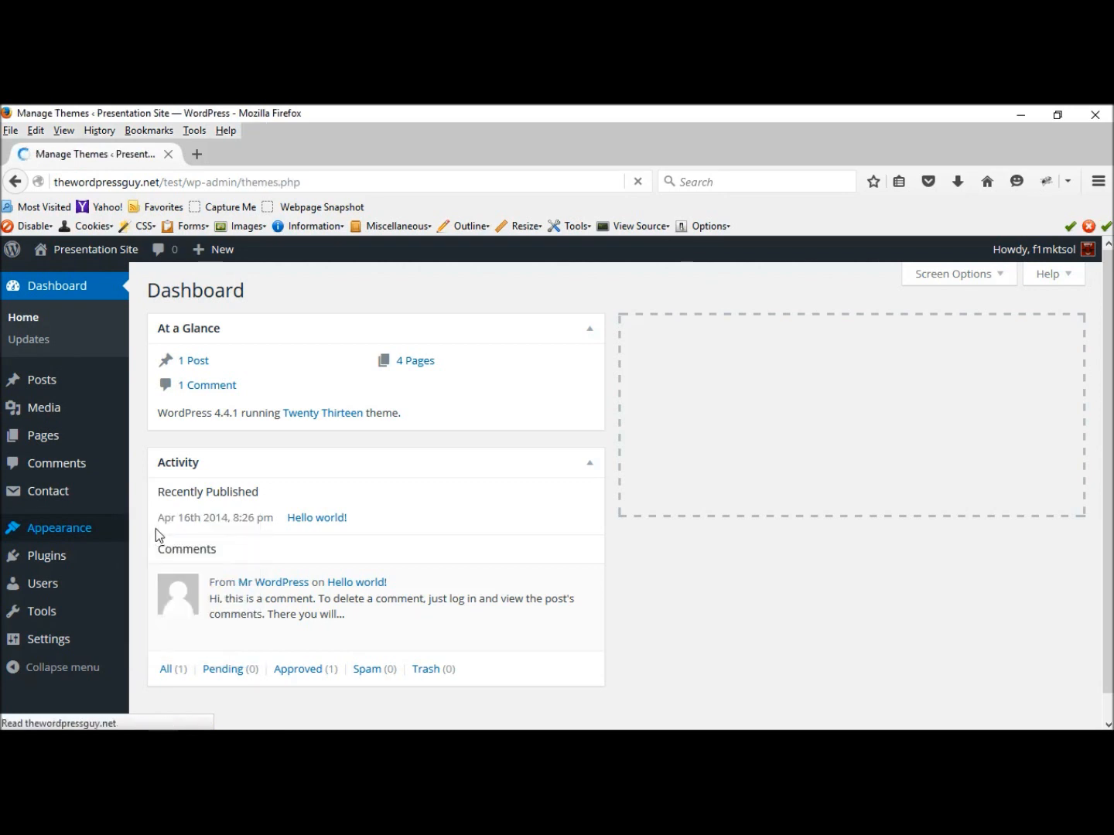
pyautogui.click(27, 501)
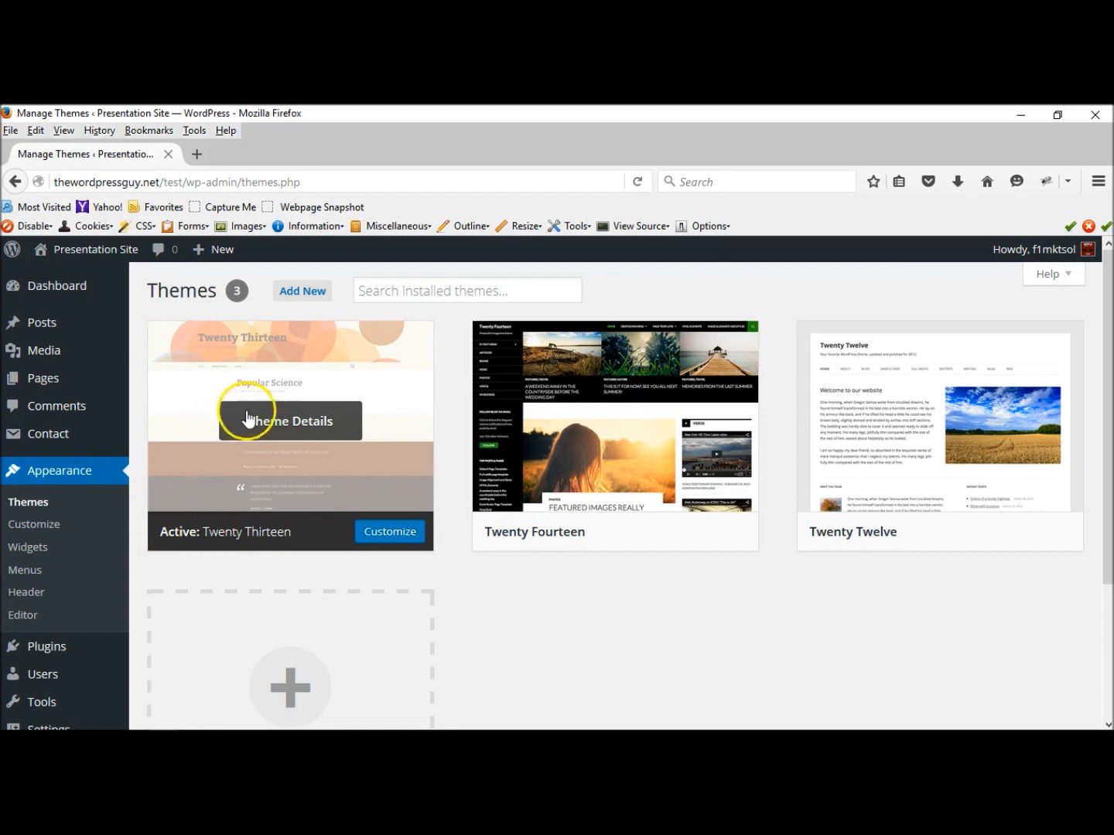
pyautogui.moveTo(240, 464)
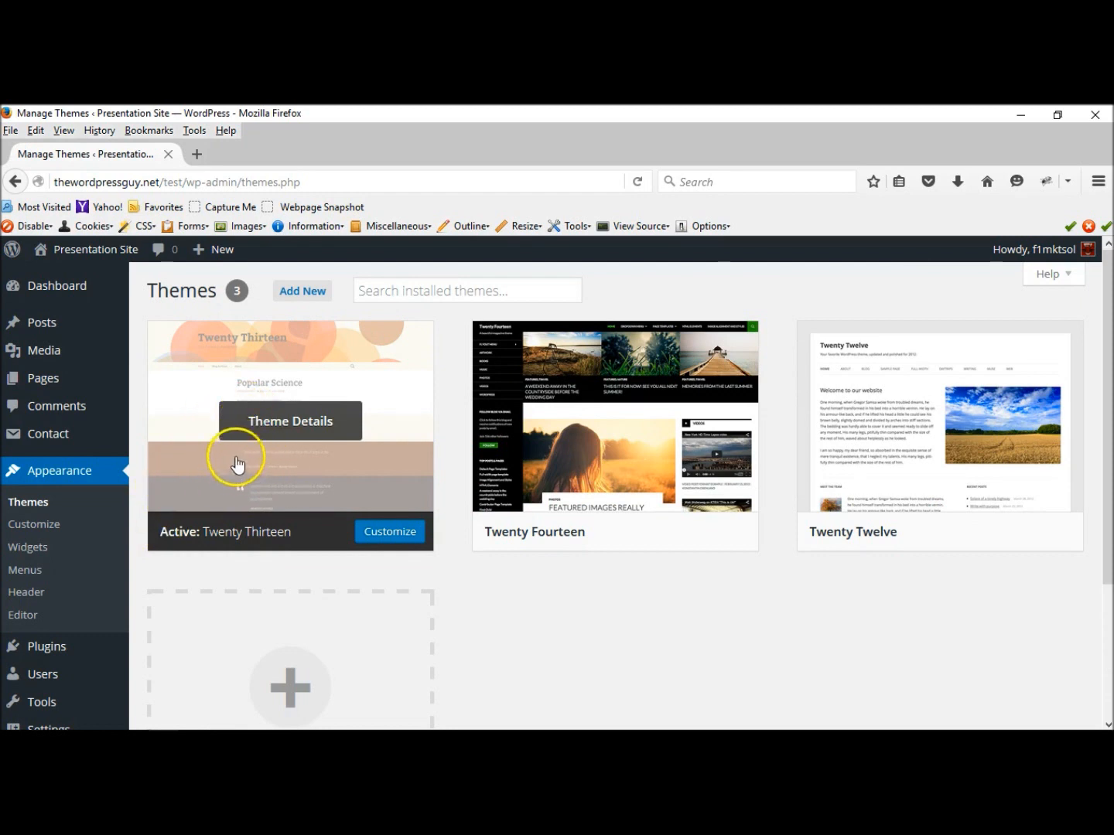
pyautogui.moveTo(209, 370)
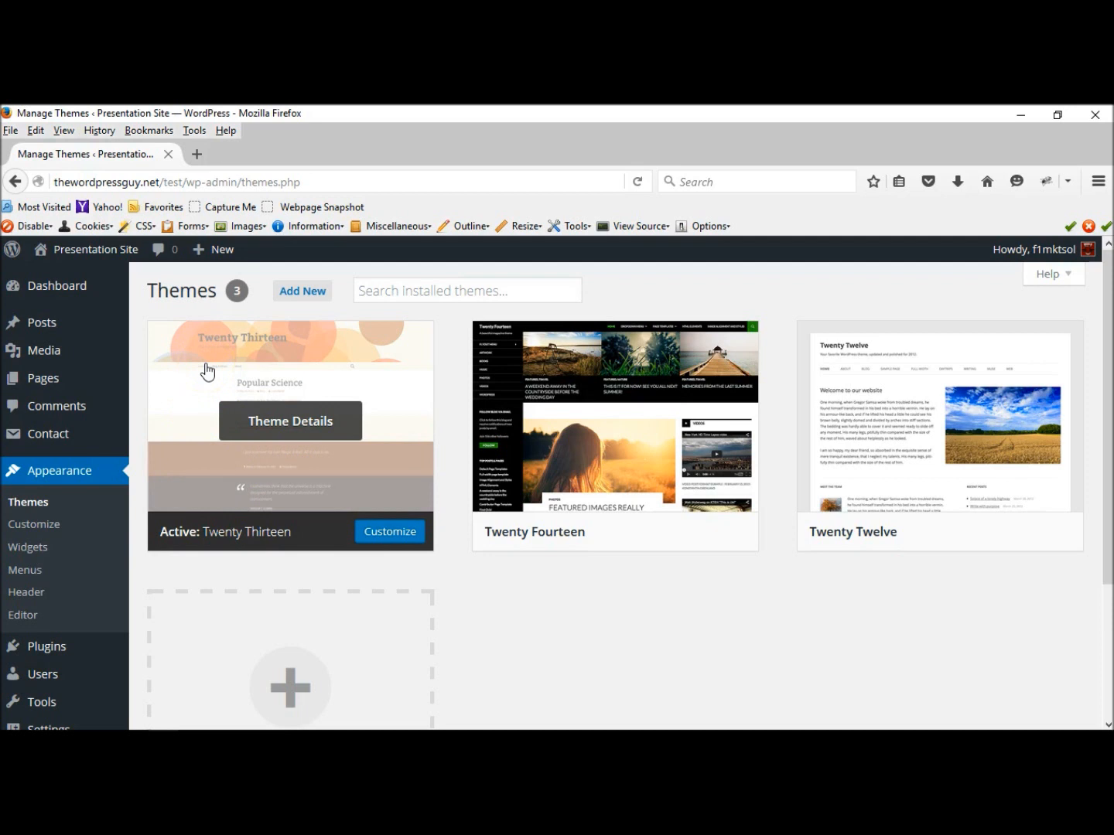
pyautogui.moveTo(249, 350)
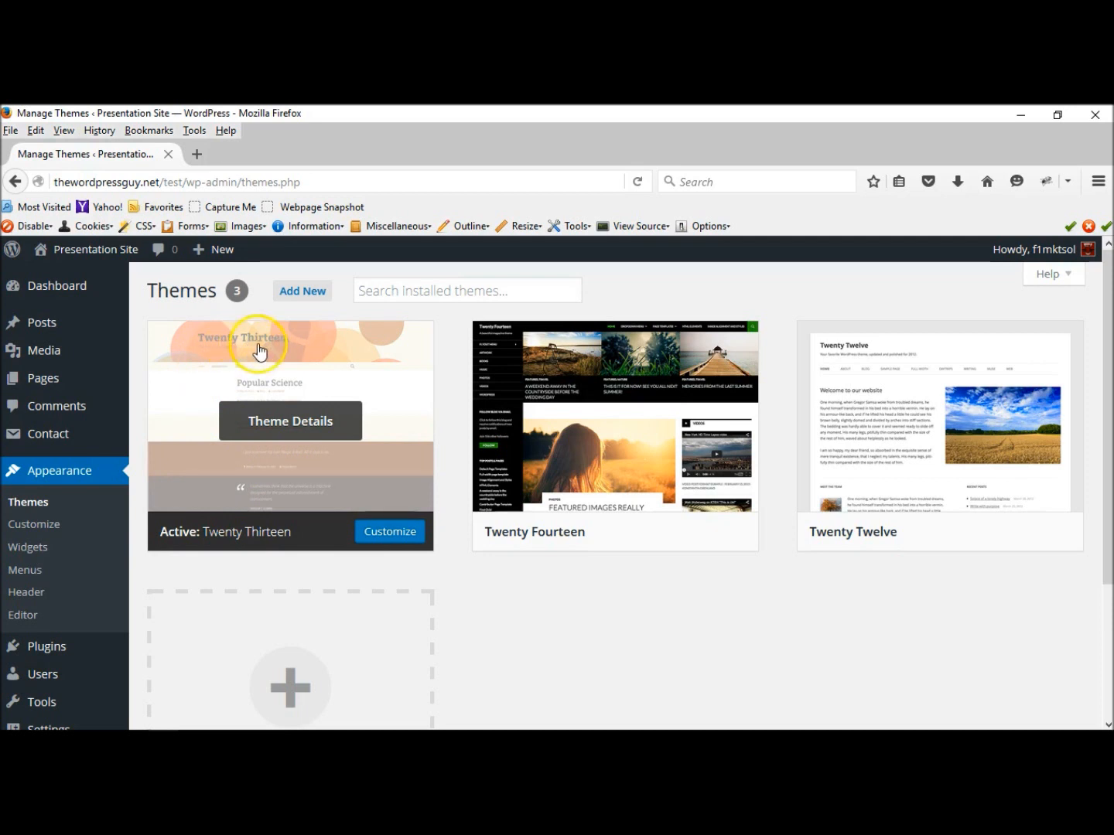
pyautogui.moveTo(641, 531)
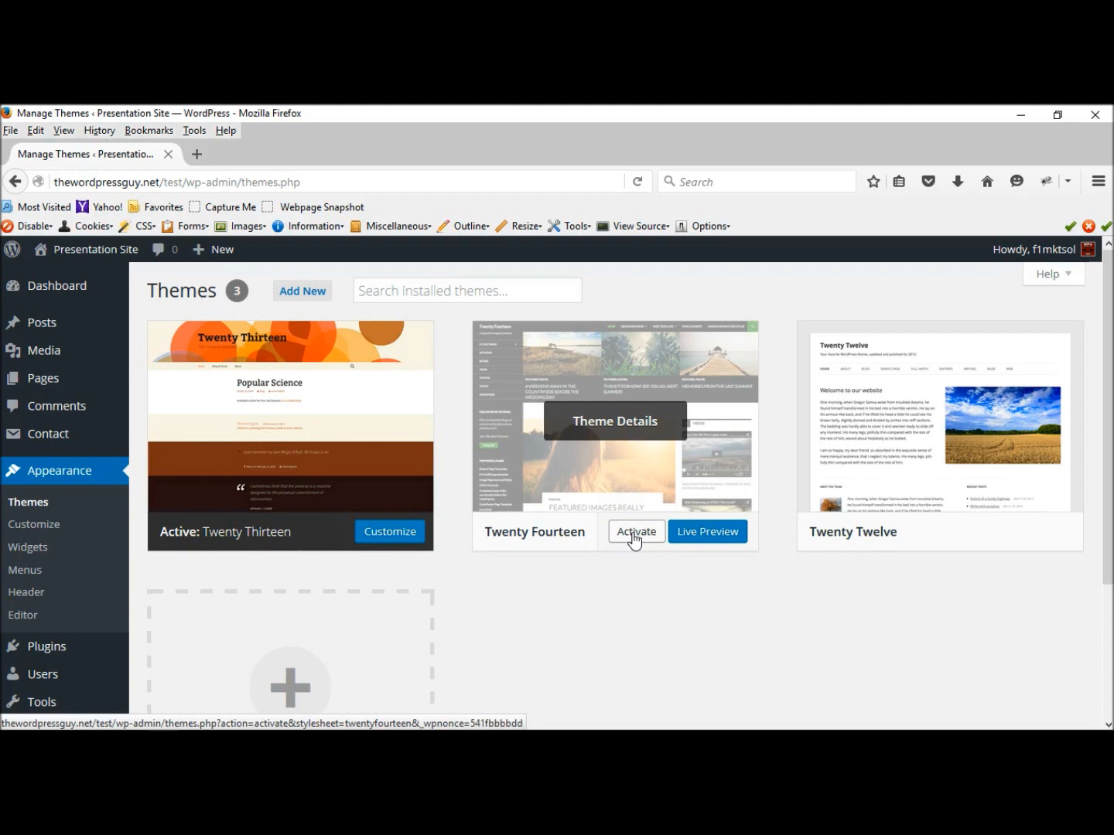
# Activate the Twenty Fourteen theme from its thumbnail.
pyautogui.click(635, 531)
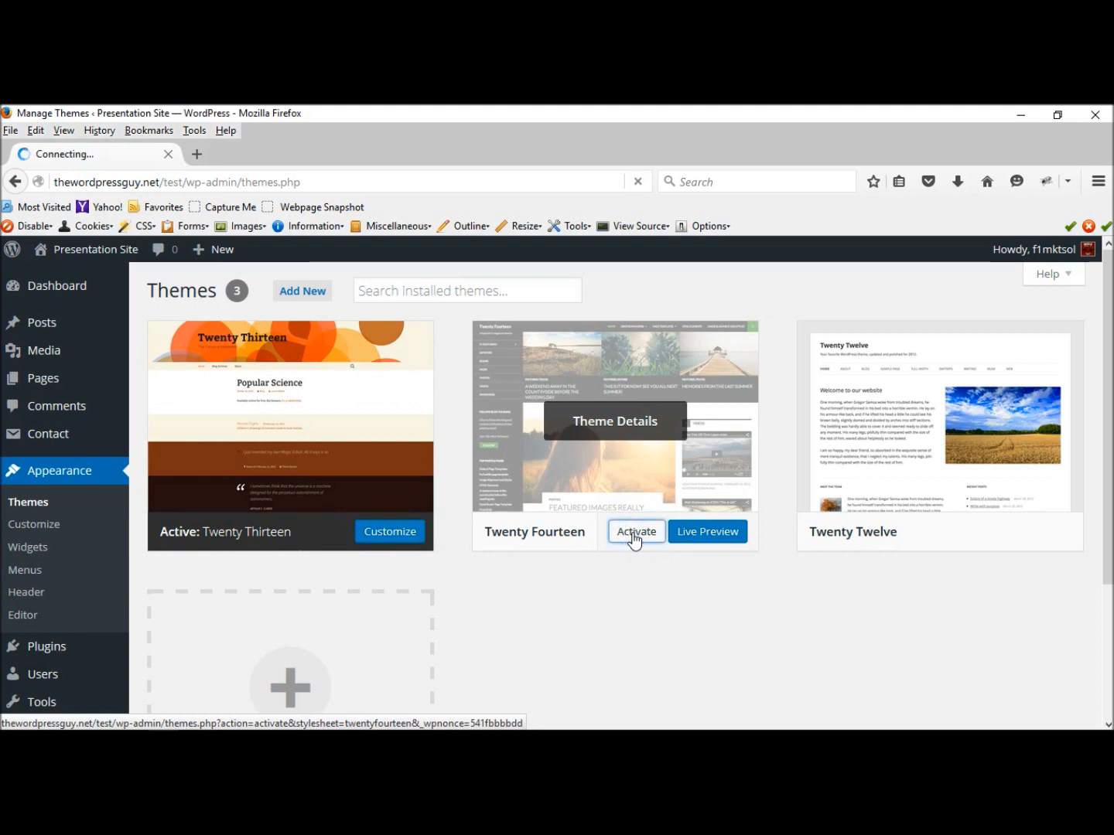
pyautogui.click(635, 531)
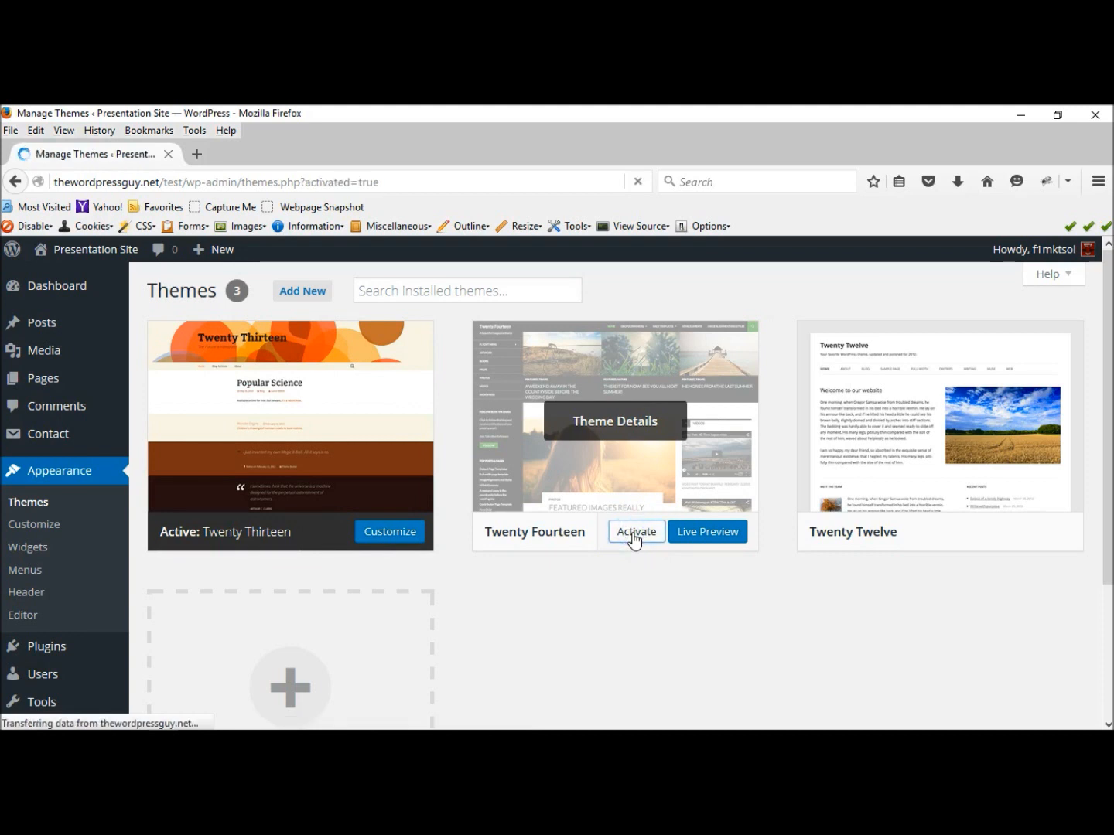
pyautogui.click(635, 531)
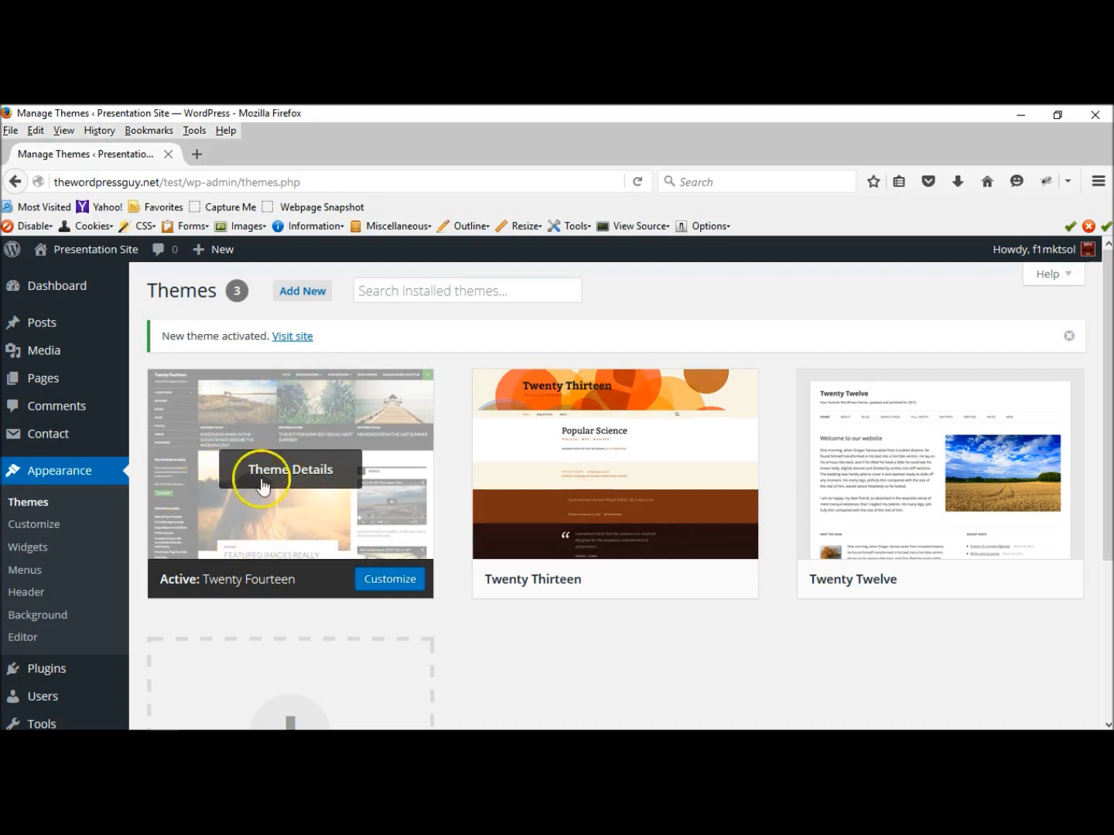
pyautogui.moveTo(96, 249)
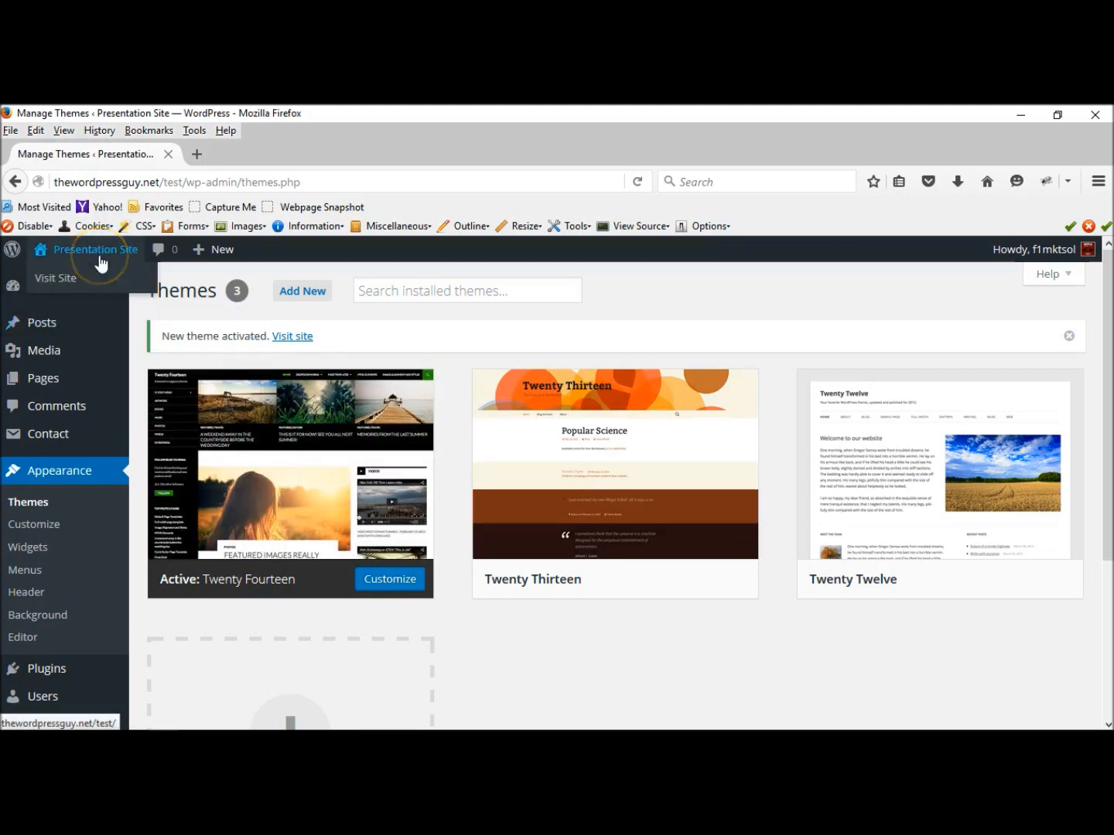
pyautogui.moveTo(54, 279)
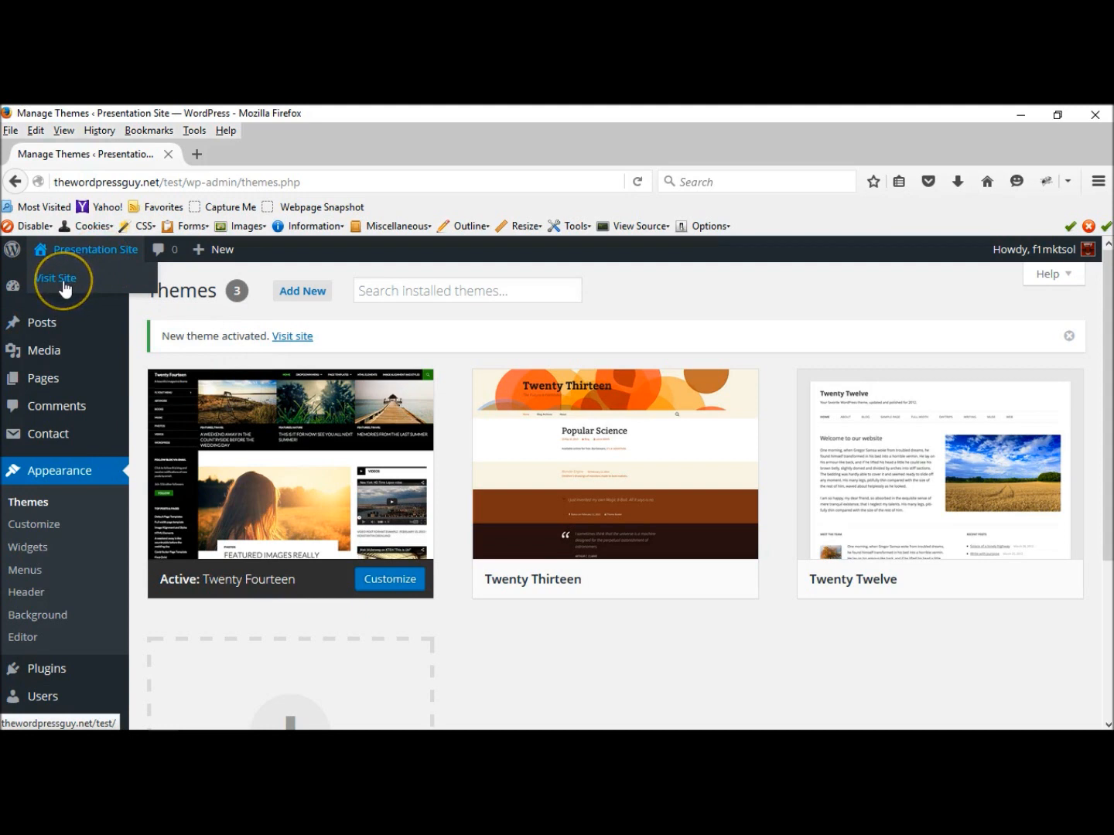
# Visit the Presentation Site front page to see the dark Twenty Fourteen layout.
pyautogui.click(54, 278)
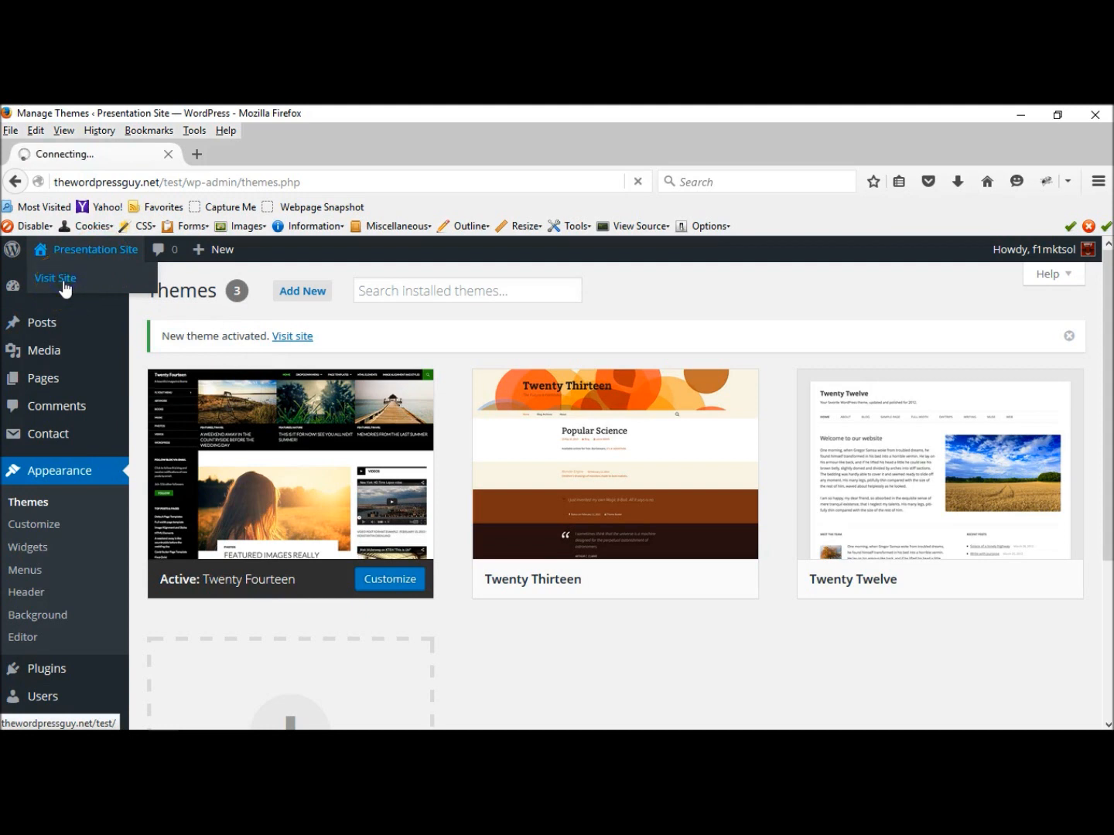
pyautogui.click(55, 277)
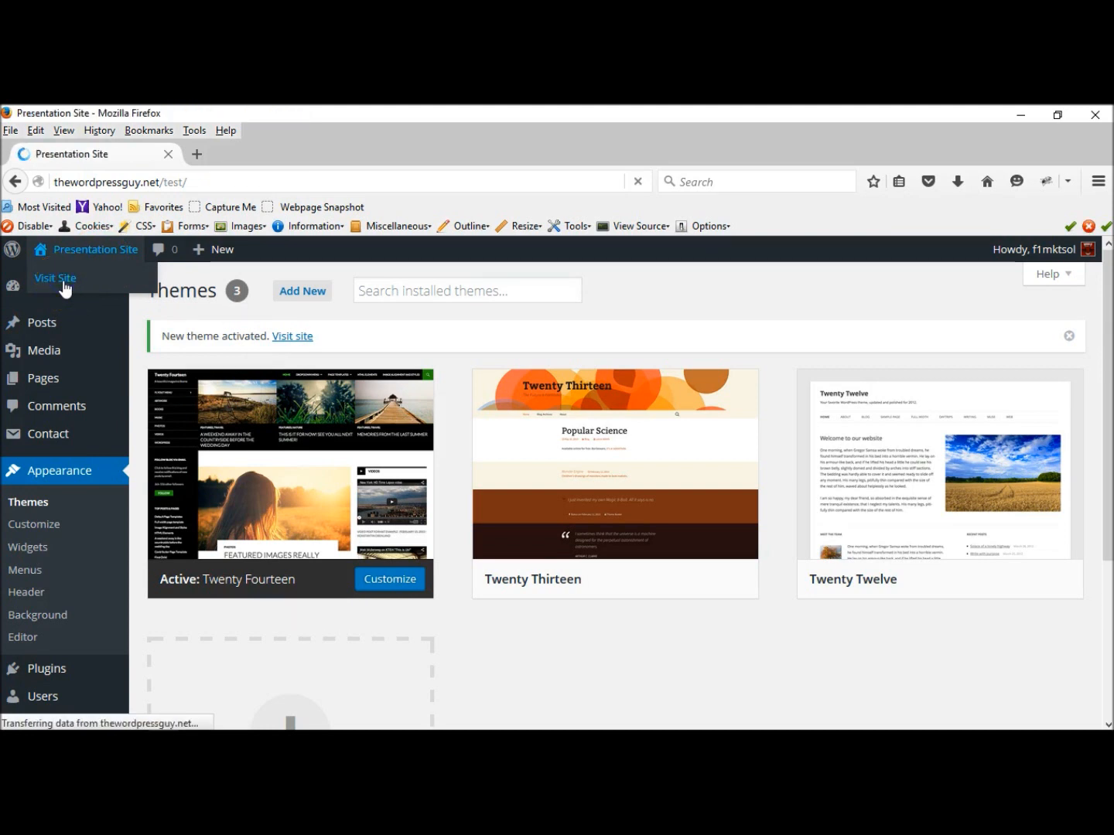
pyautogui.click(55, 278)
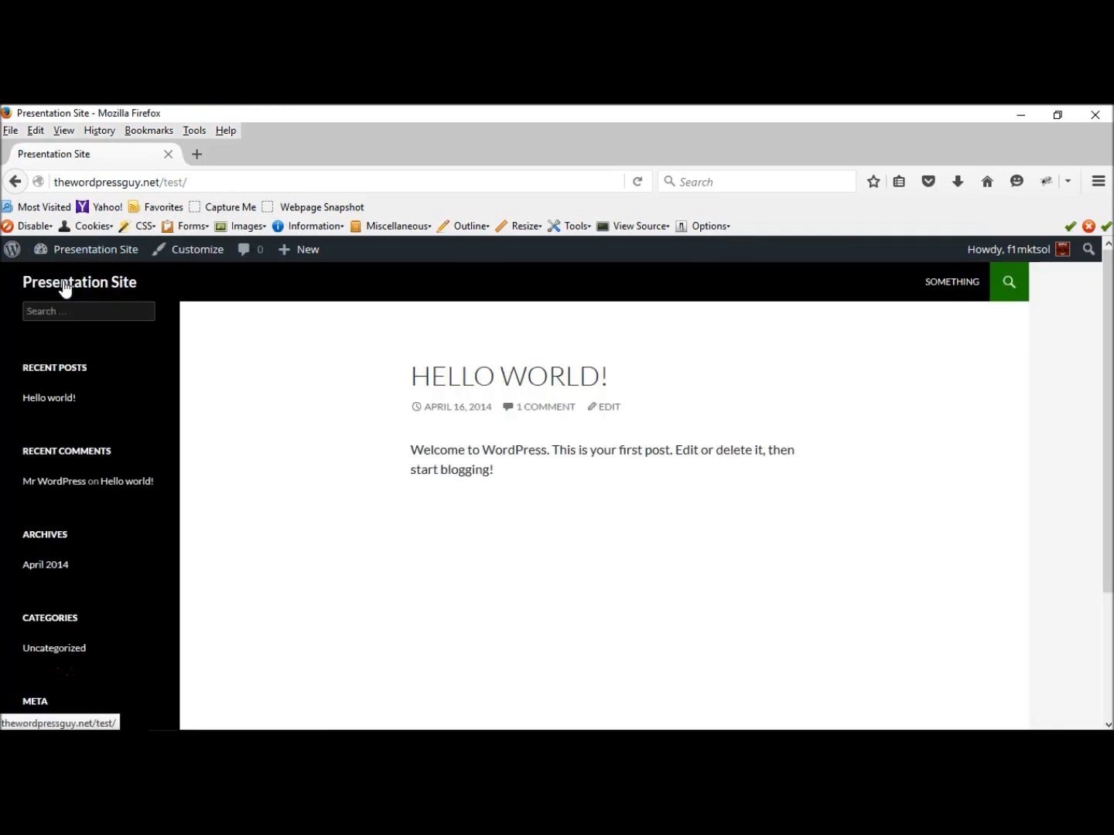
pyautogui.moveTo(166, 339)
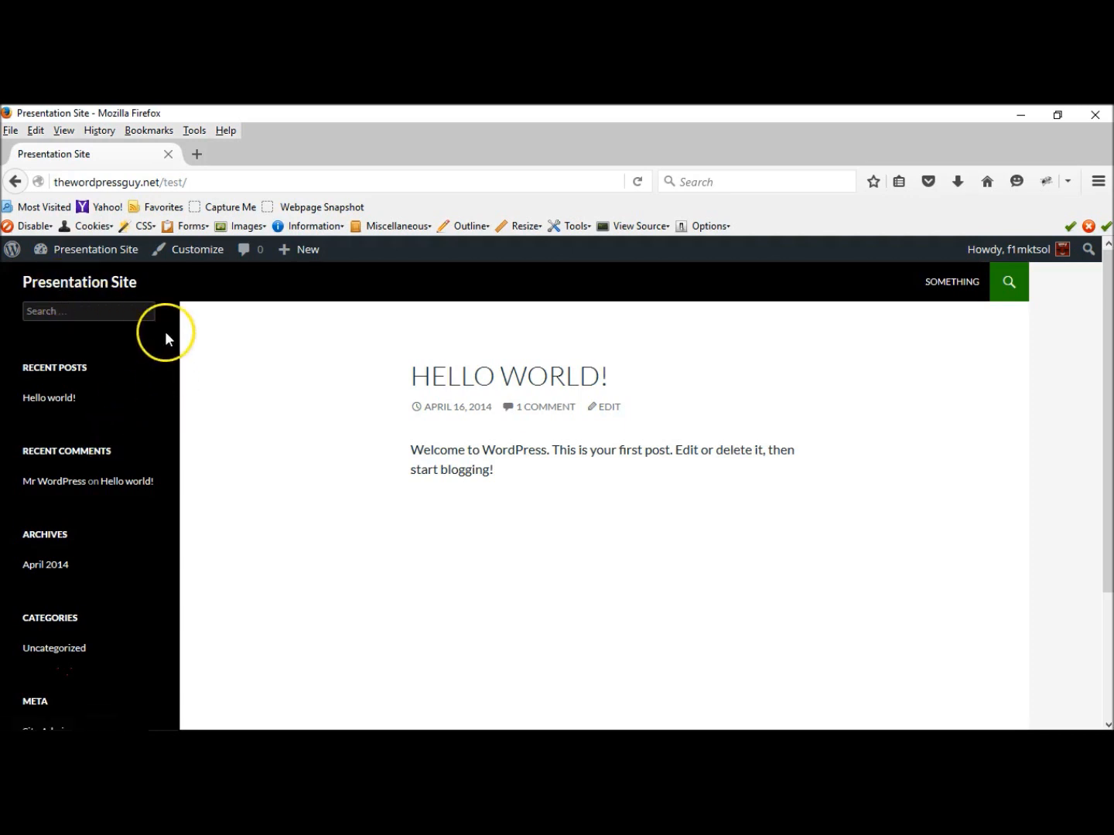
# Return from the live site to the admin Dashboard.
pyautogui.click(96, 249)
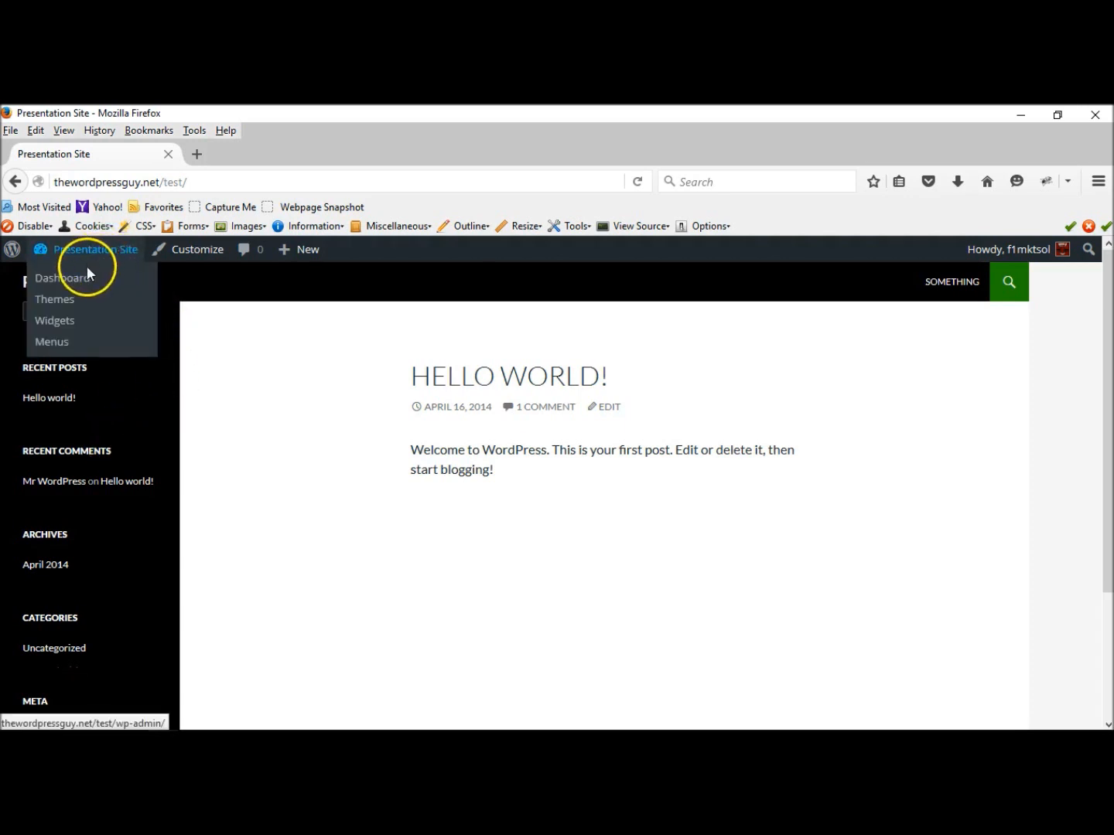
pyautogui.moveTo(63, 278)
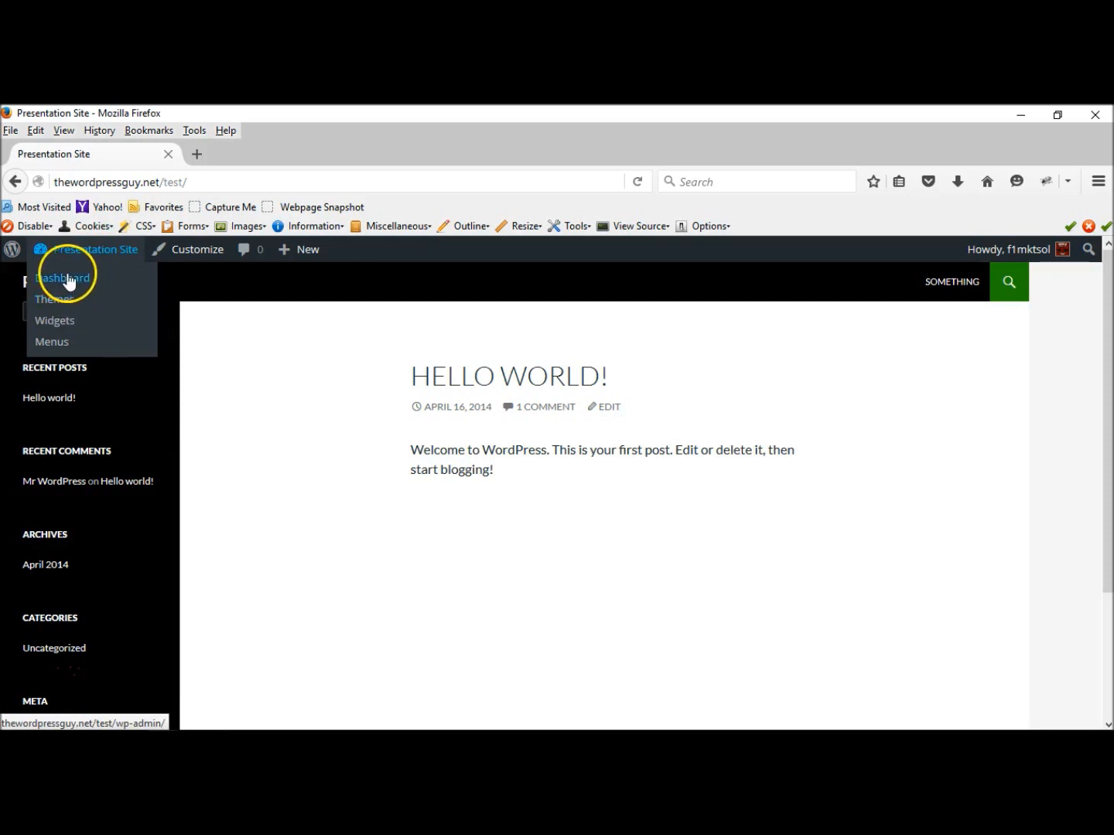
pyautogui.click(62, 277)
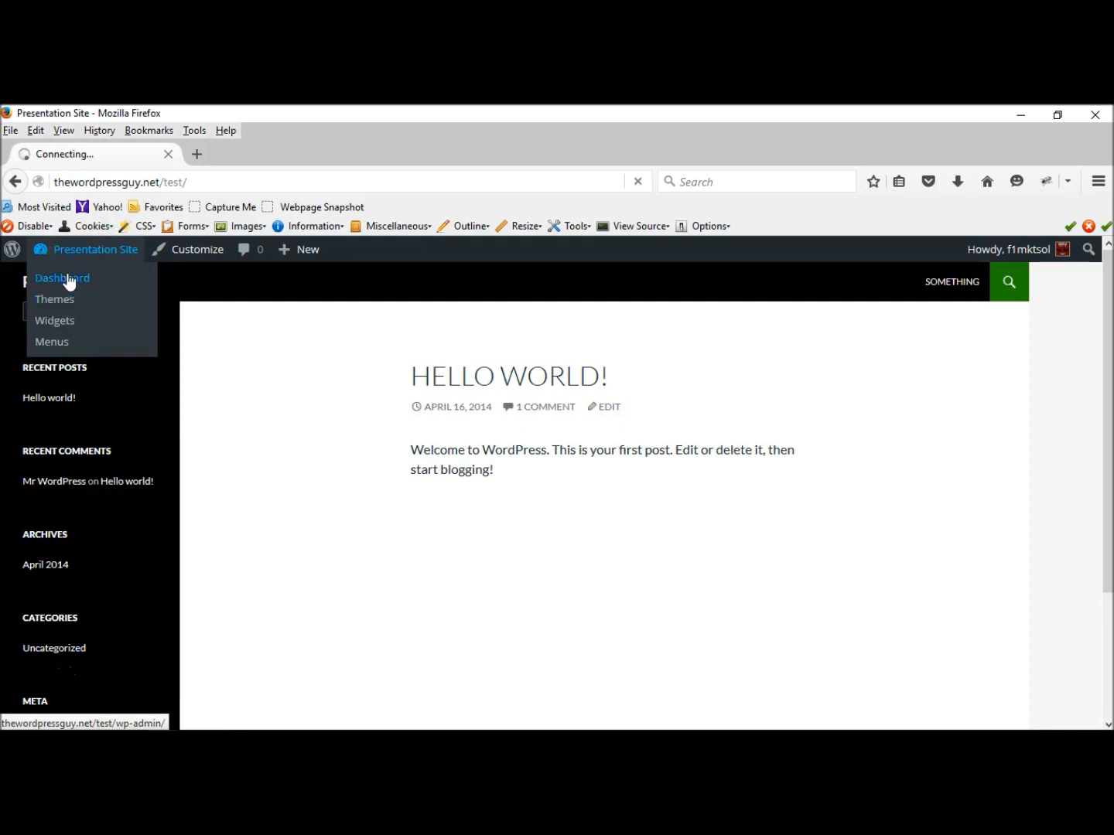
pyautogui.click(62, 278)
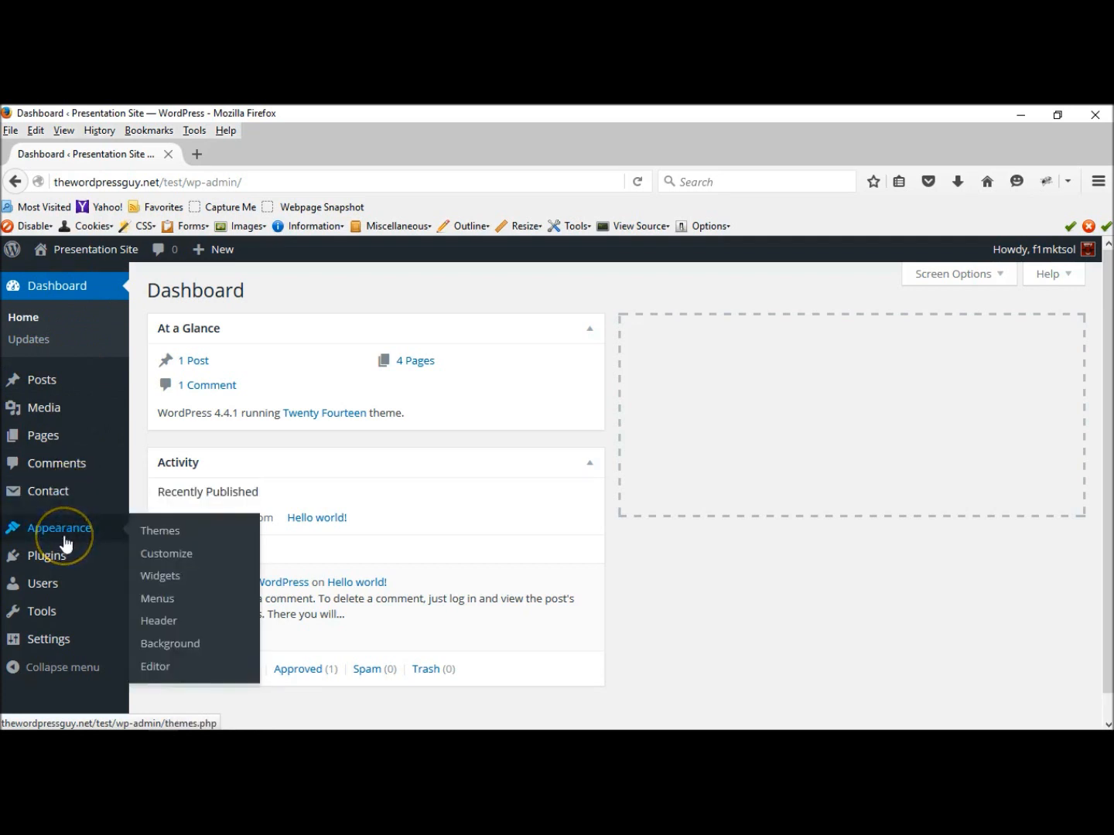
pyautogui.moveTo(160, 531)
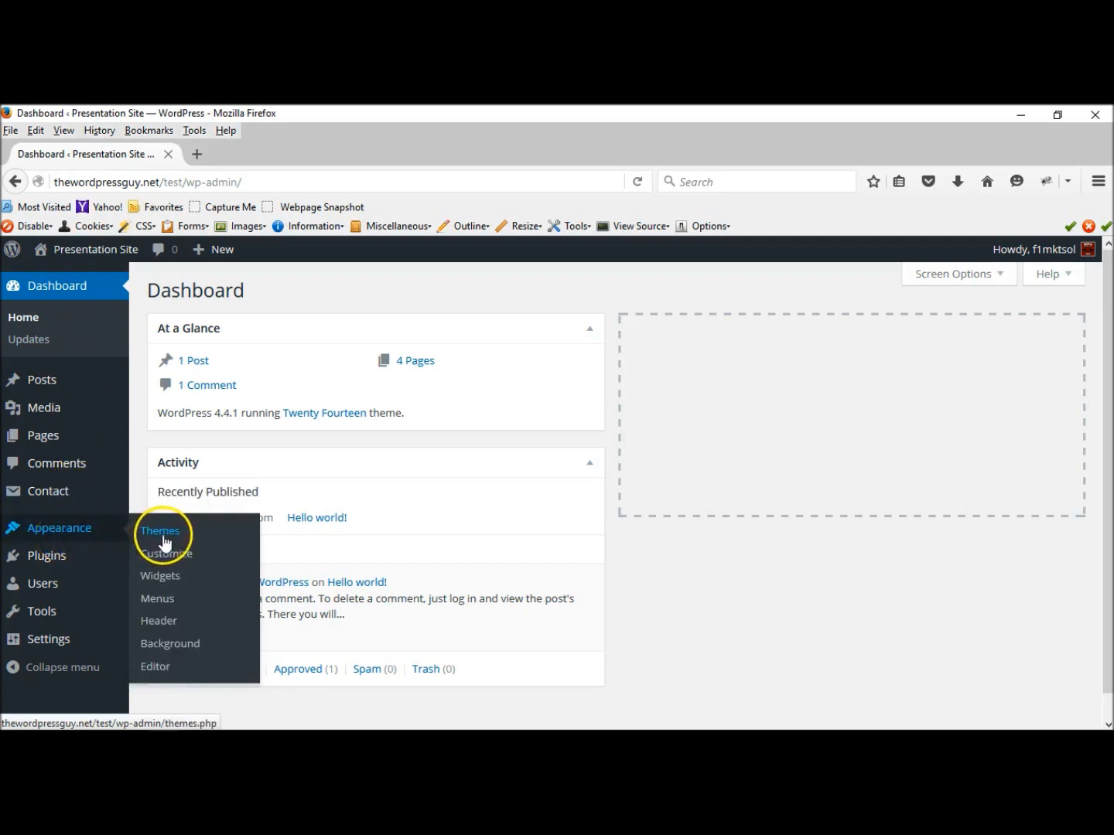
# Start loading the Appearance > Themes page.
pyautogui.click(160, 531)
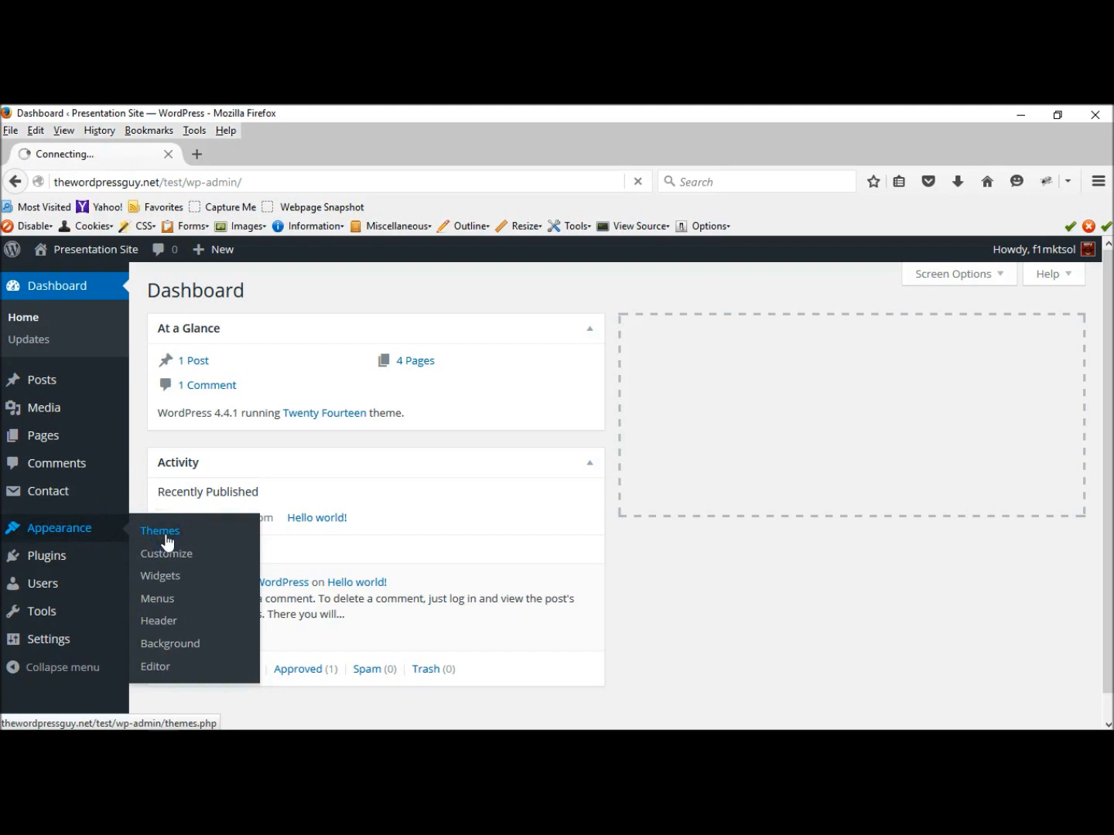
pyautogui.click(160, 530)
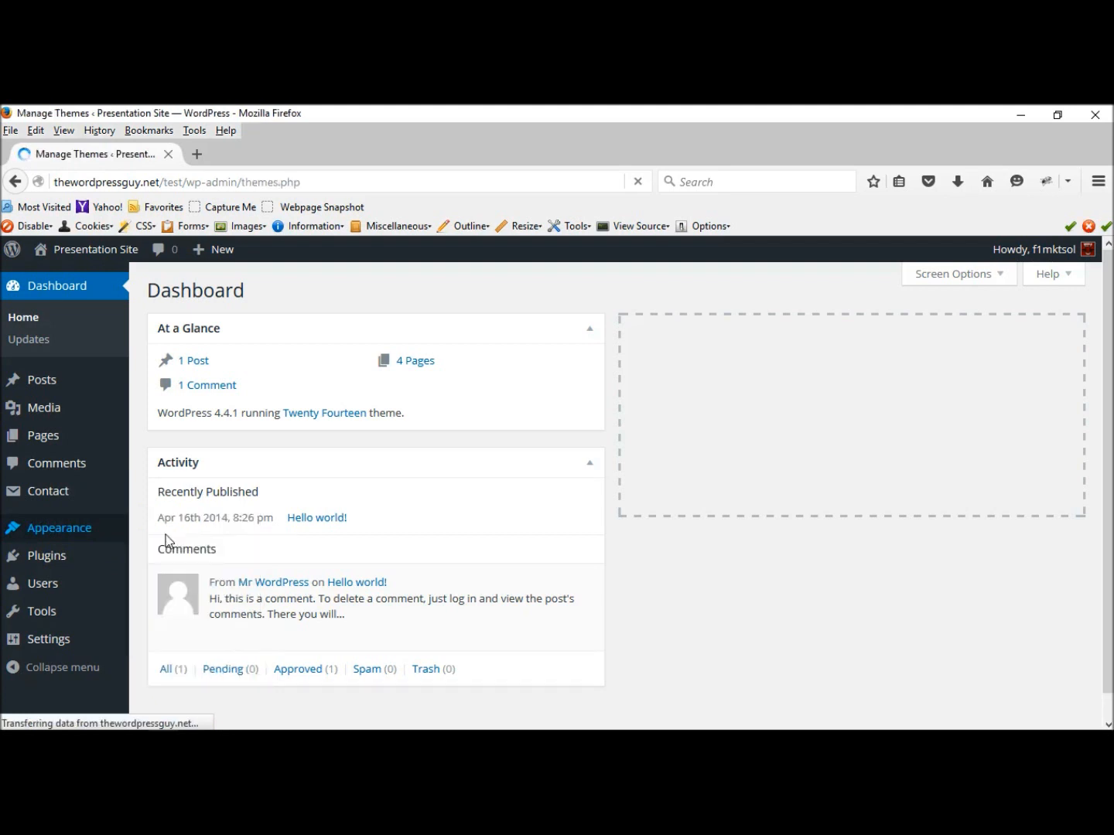
# From the Themes page, choose Add New to browse new themes.
pyautogui.click(58, 527)
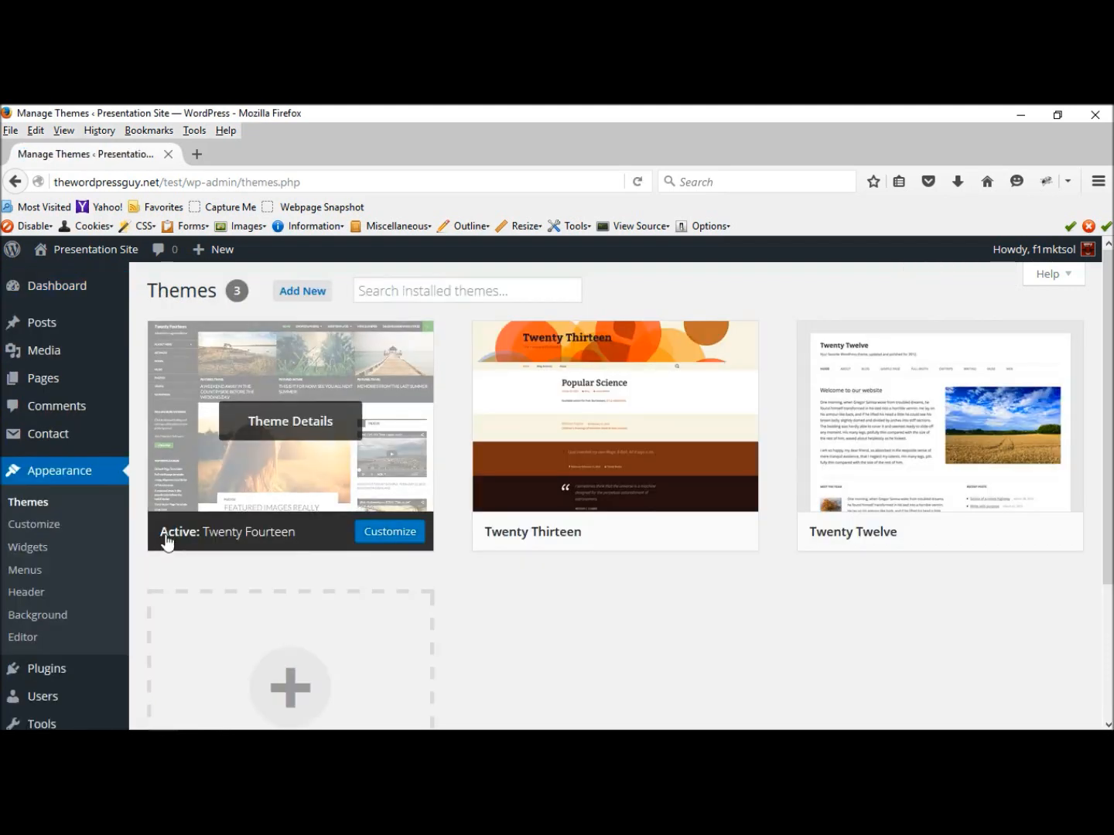
pyautogui.moveTo(918, 275)
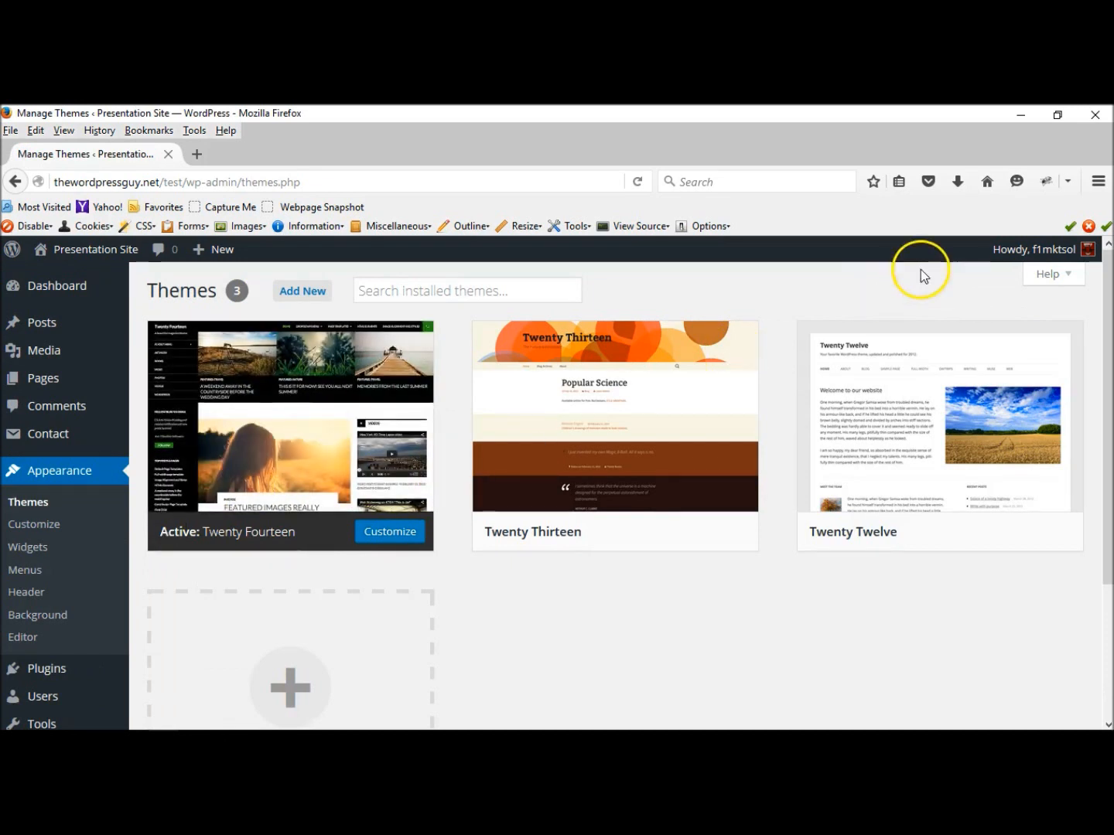
pyautogui.moveTo(1109, 320)
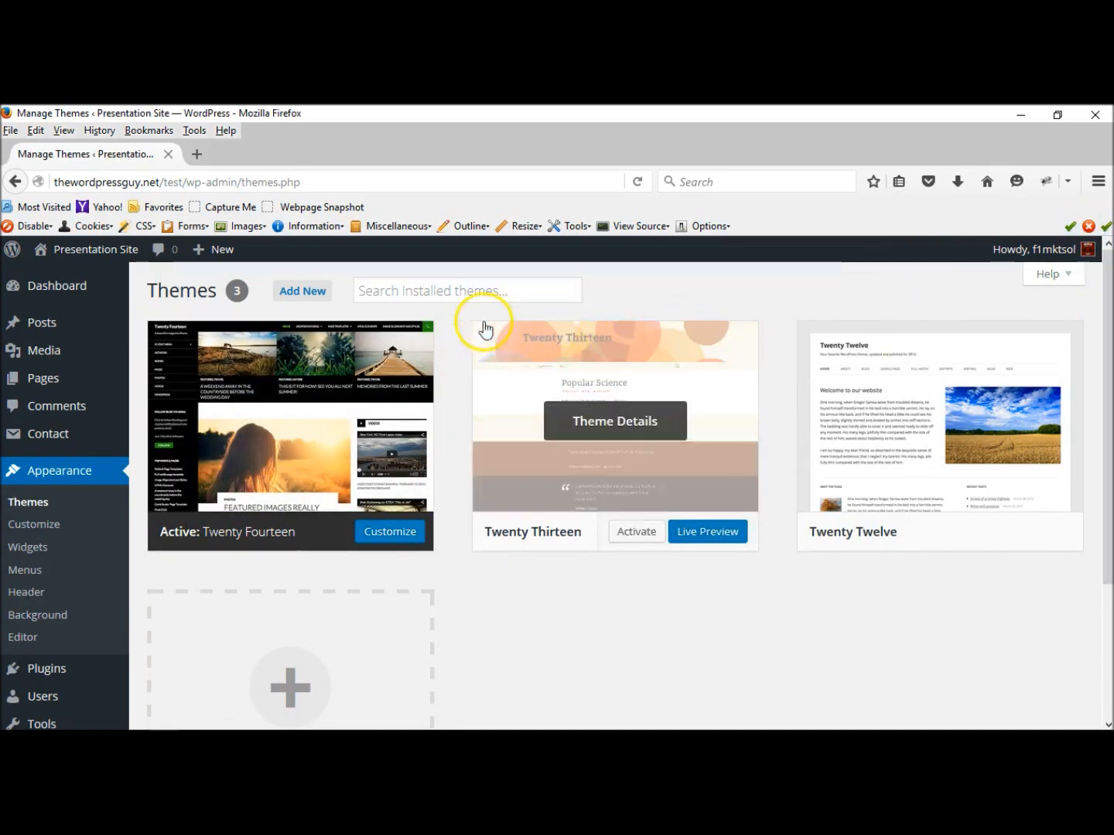
pyautogui.click(302, 291)
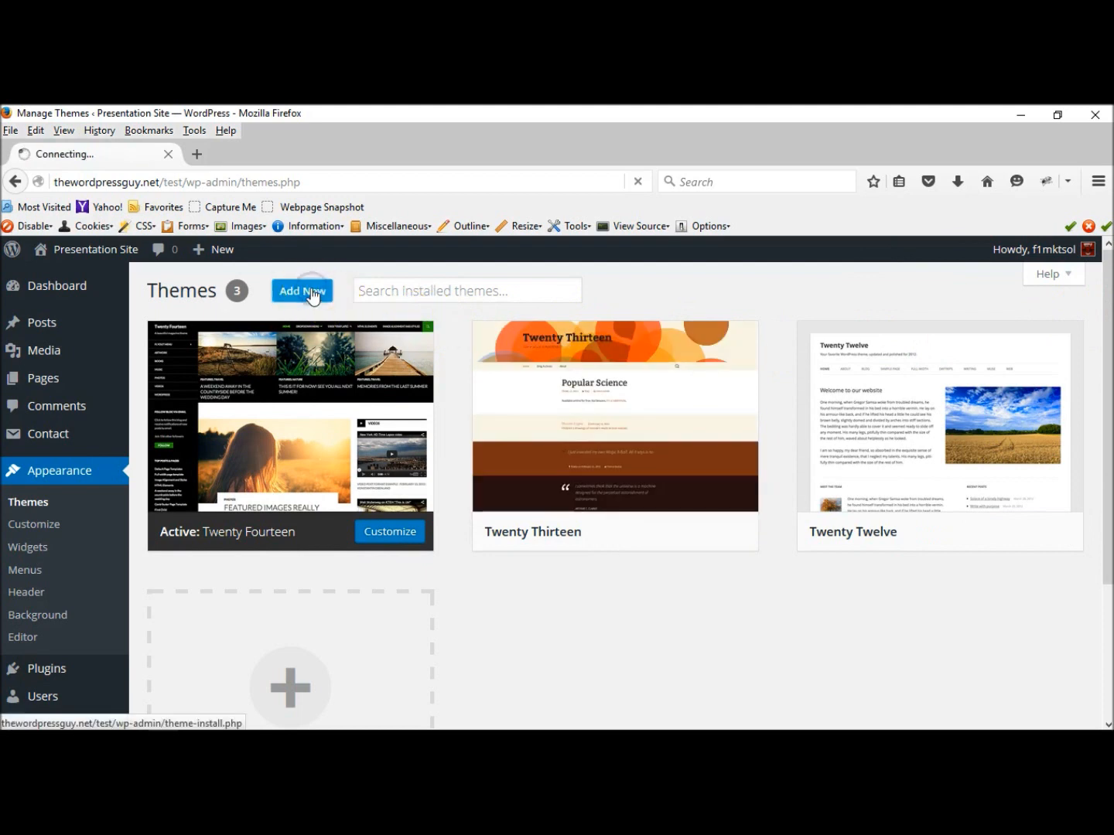
pyautogui.click(302, 291)
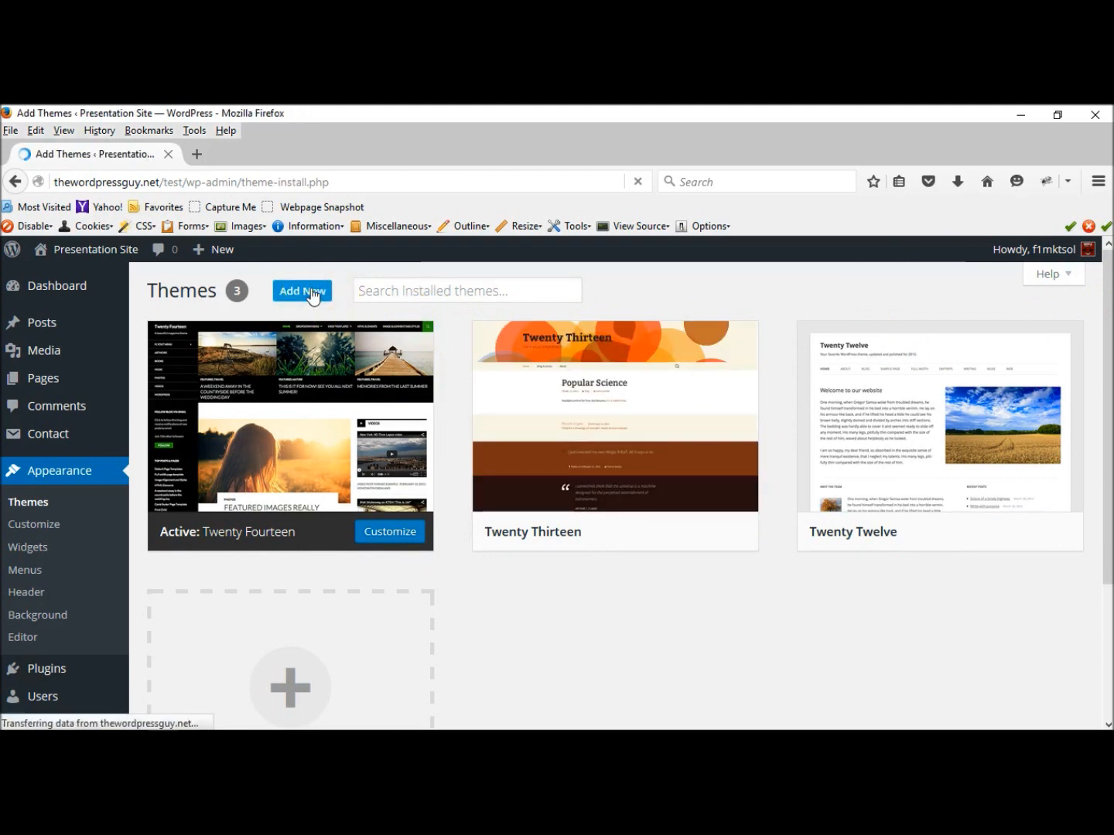
# Install the featured Twenty Sixteen theme from the Add Themes page.
pyautogui.click(302, 291)
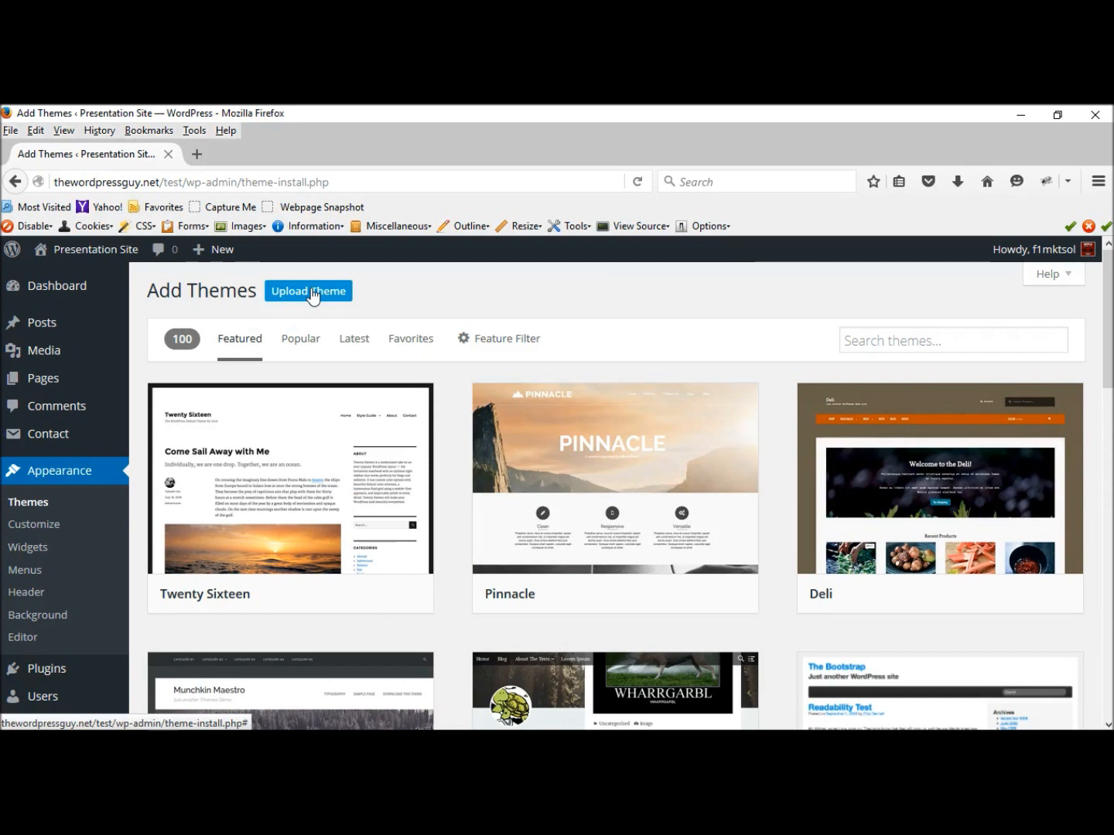
pyautogui.moveTo(445, 418)
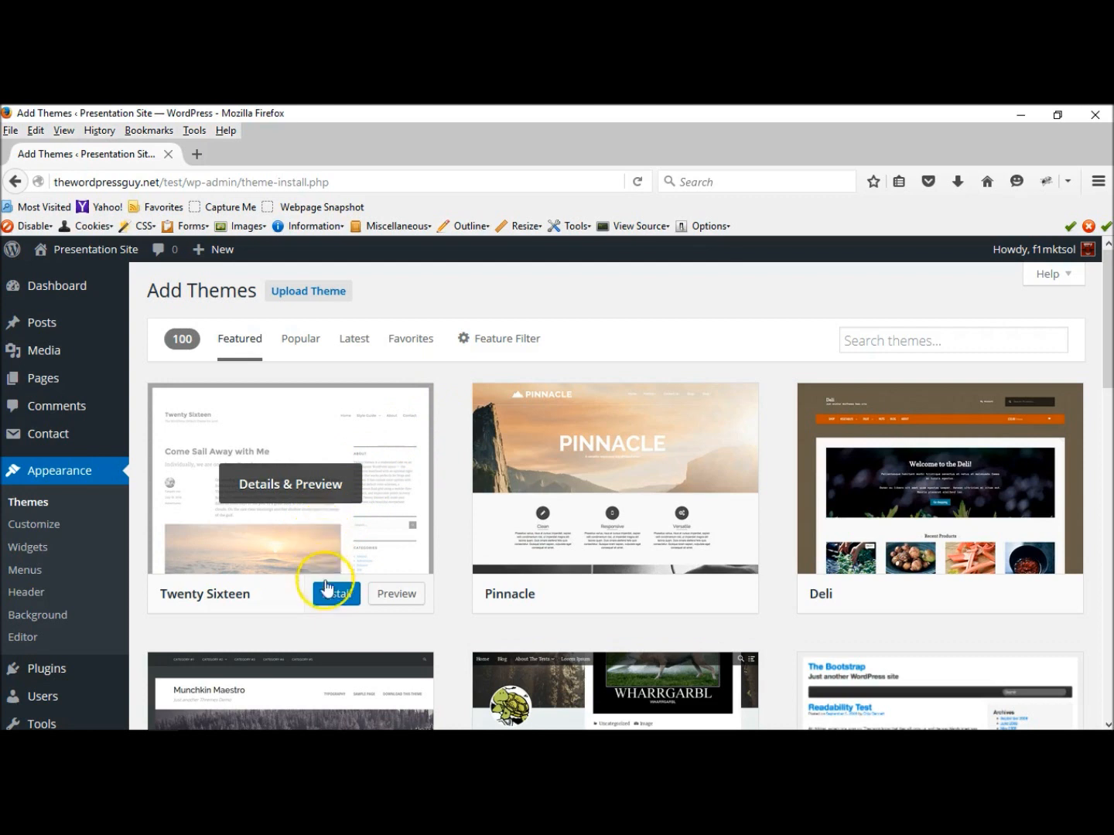
pyautogui.click(336, 593)
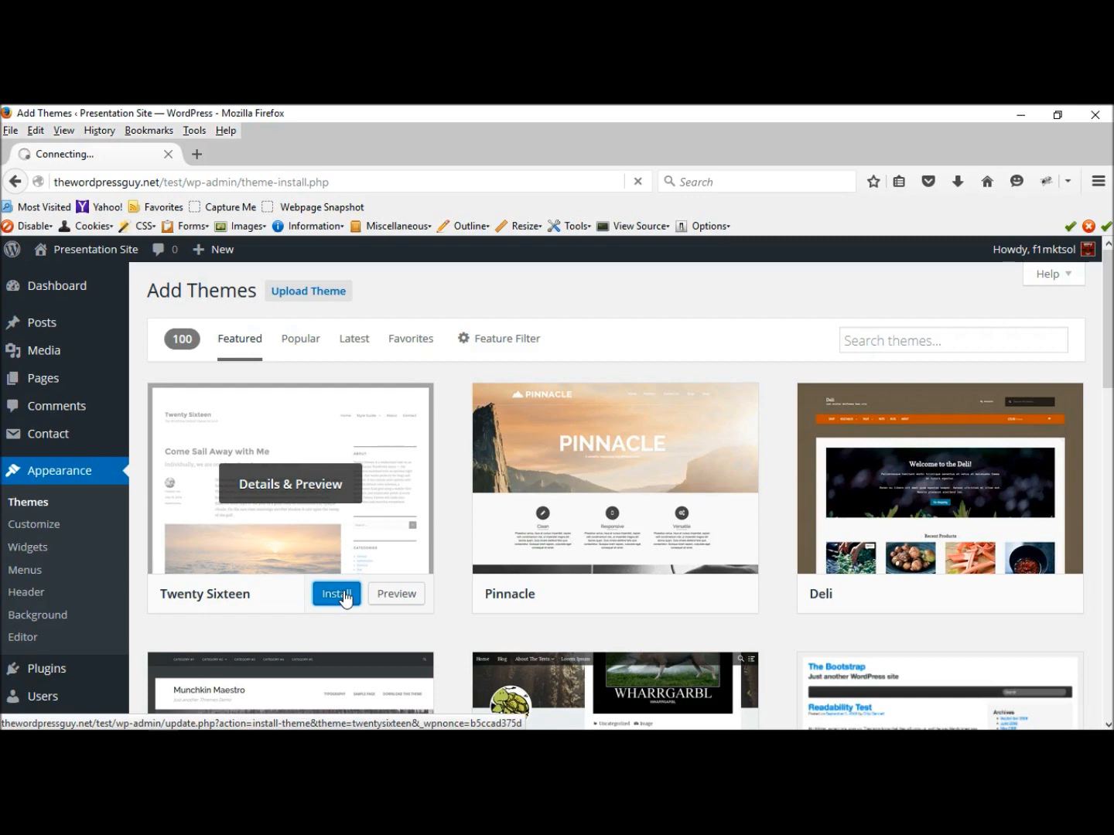
pyautogui.click(336, 593)
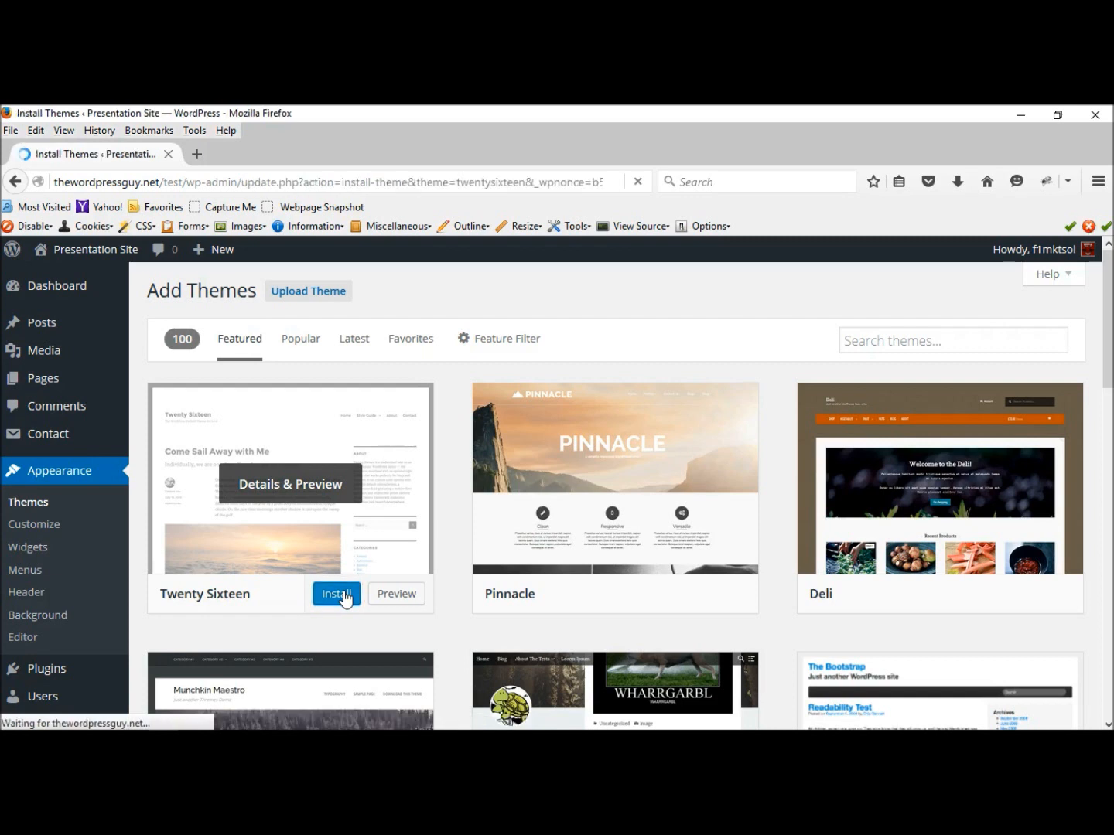
# Activate Twenty Sixteen 1.1 from the installation results page.
pyautogui.click(336, 594)
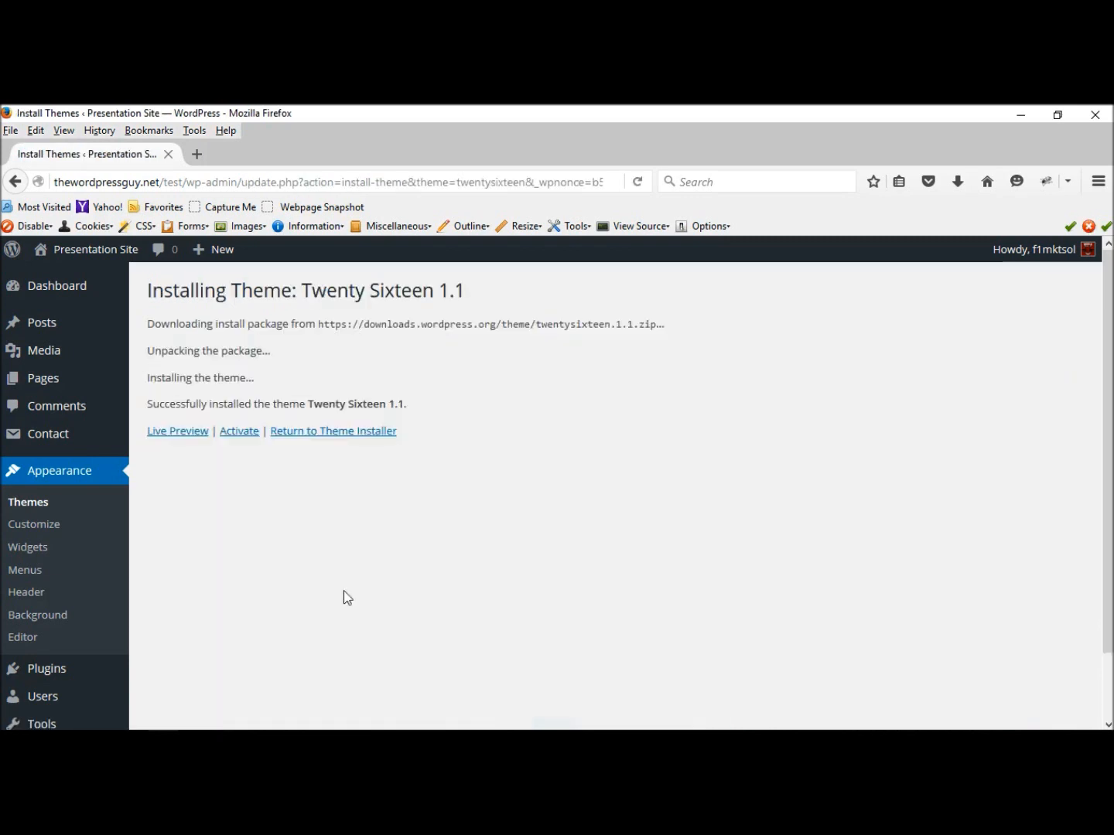
pyautogui.moveTo(211, 527)
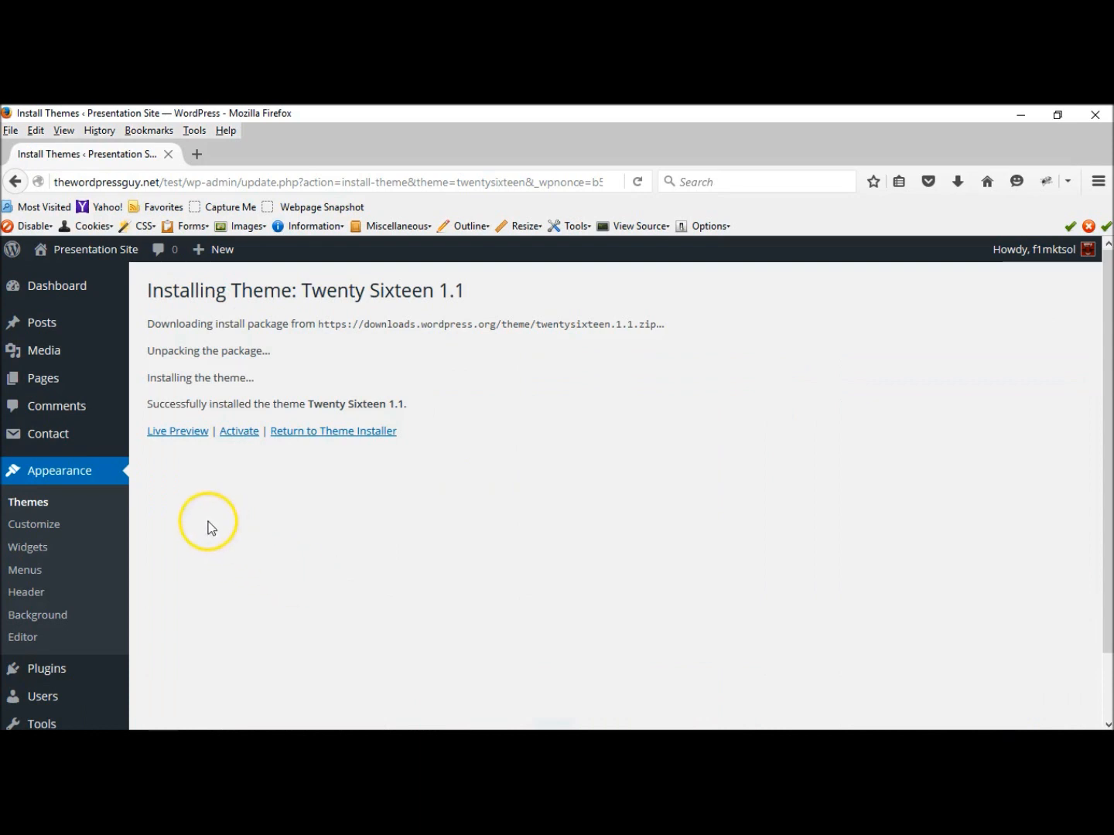
pyautogui.moveTo(239, 431)
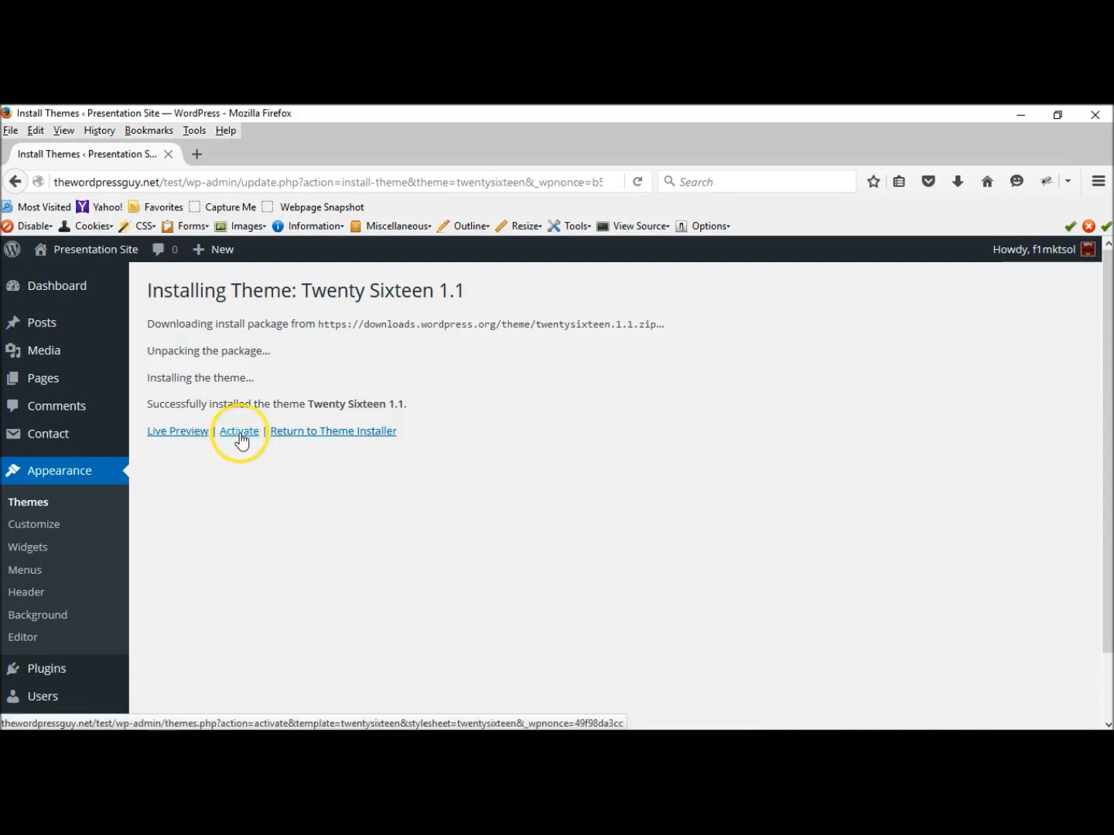
pyautogui.click(238, 431)
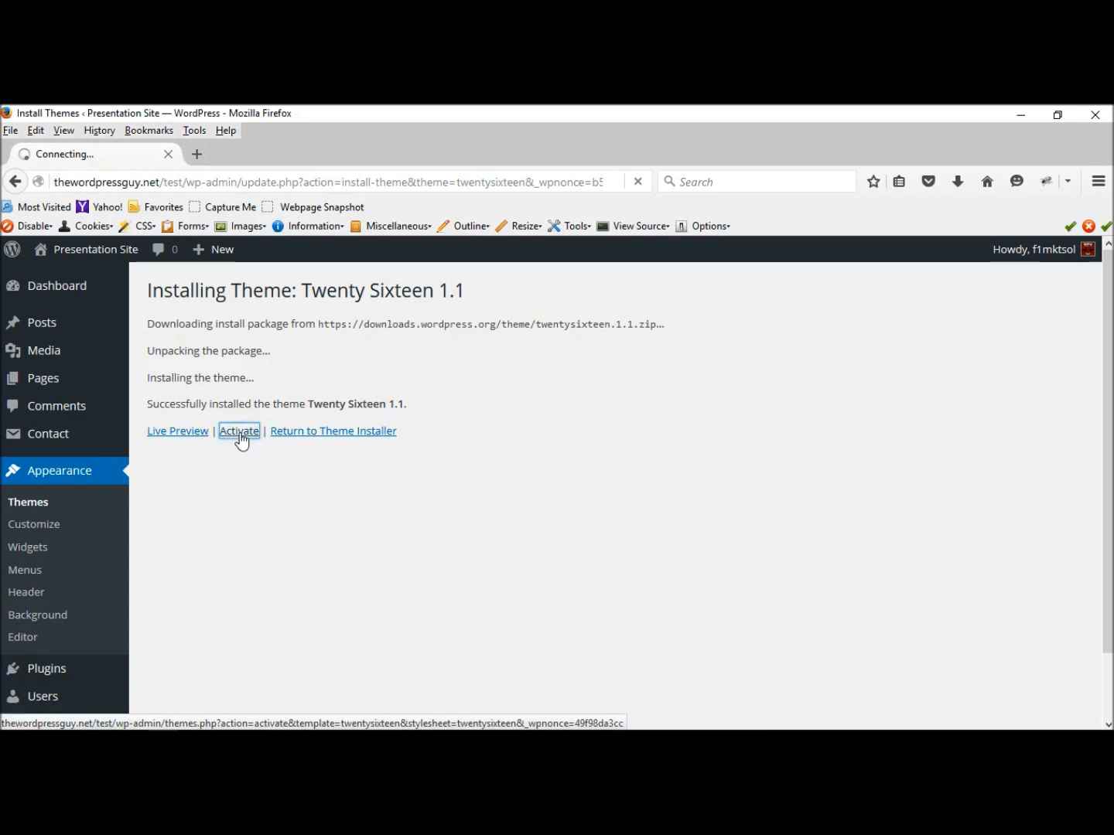
pyautogui.click(238, 431)
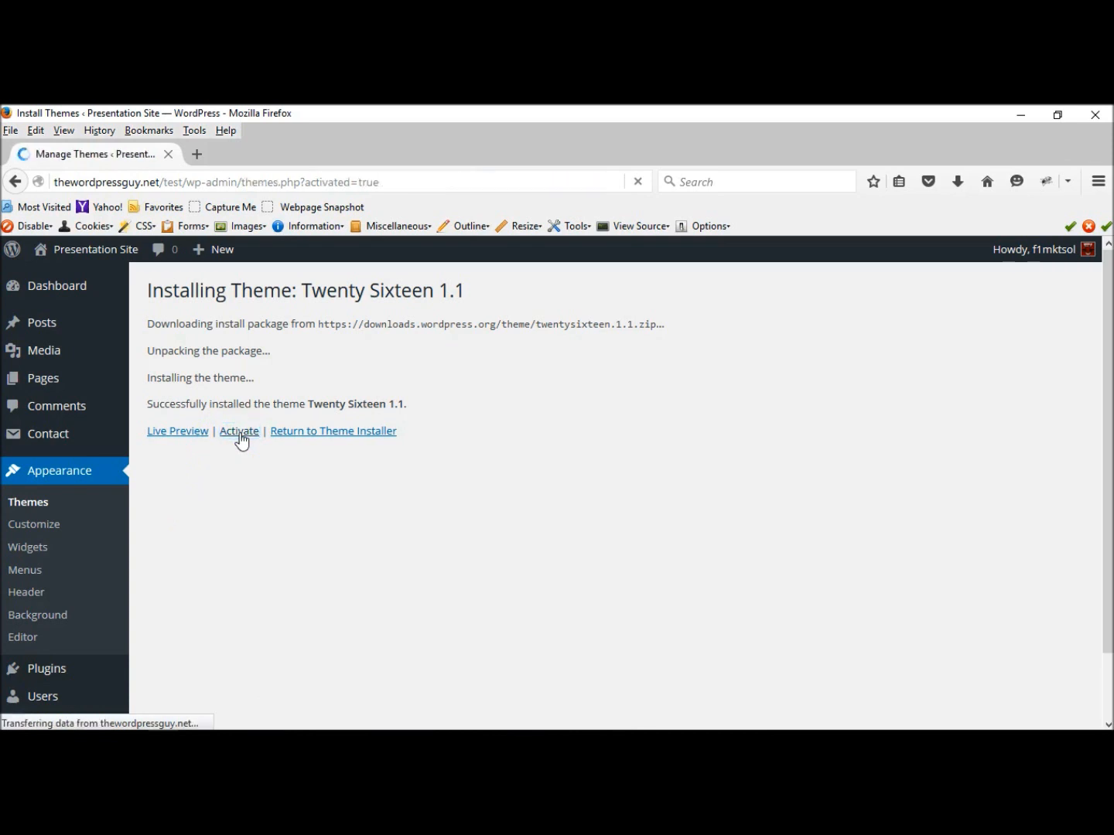
# Confirm the notice showing Twenty Sixteen active among four installed themes.
pyautogui.click(239, 430)
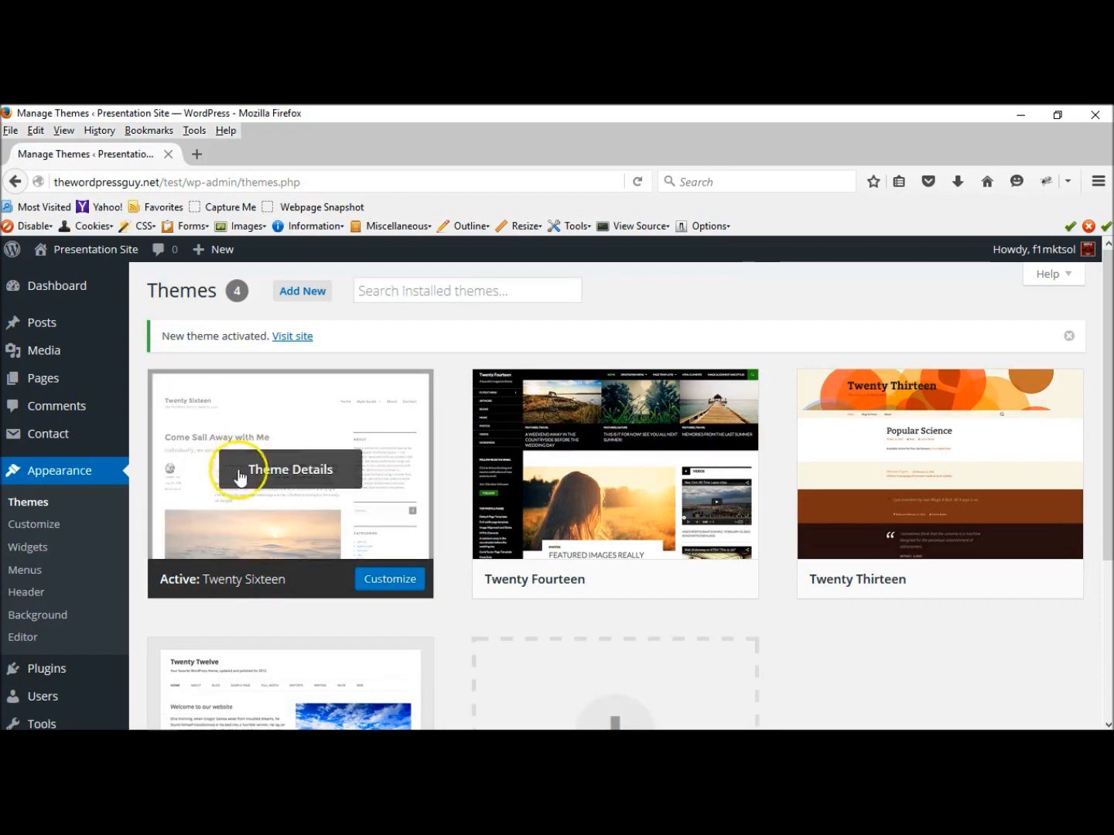
pyautogui.moveTo(262, 578)
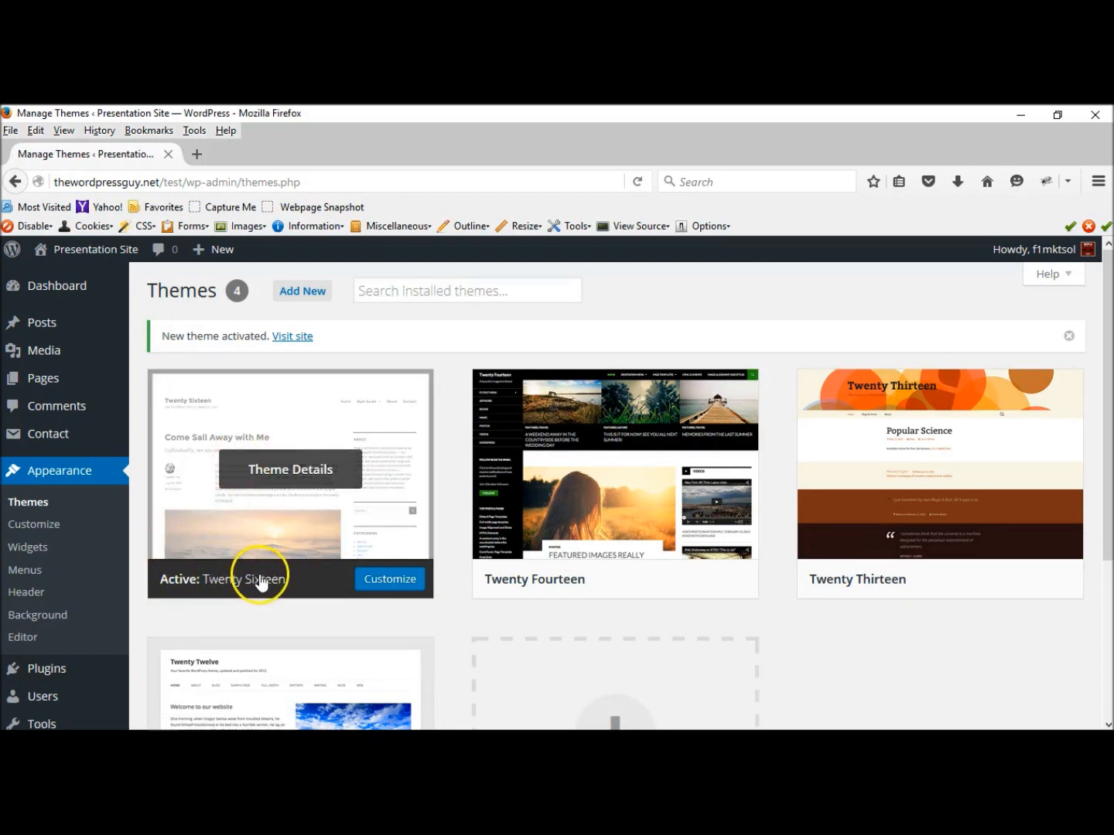
pyautogui.moveTo(99, 290)
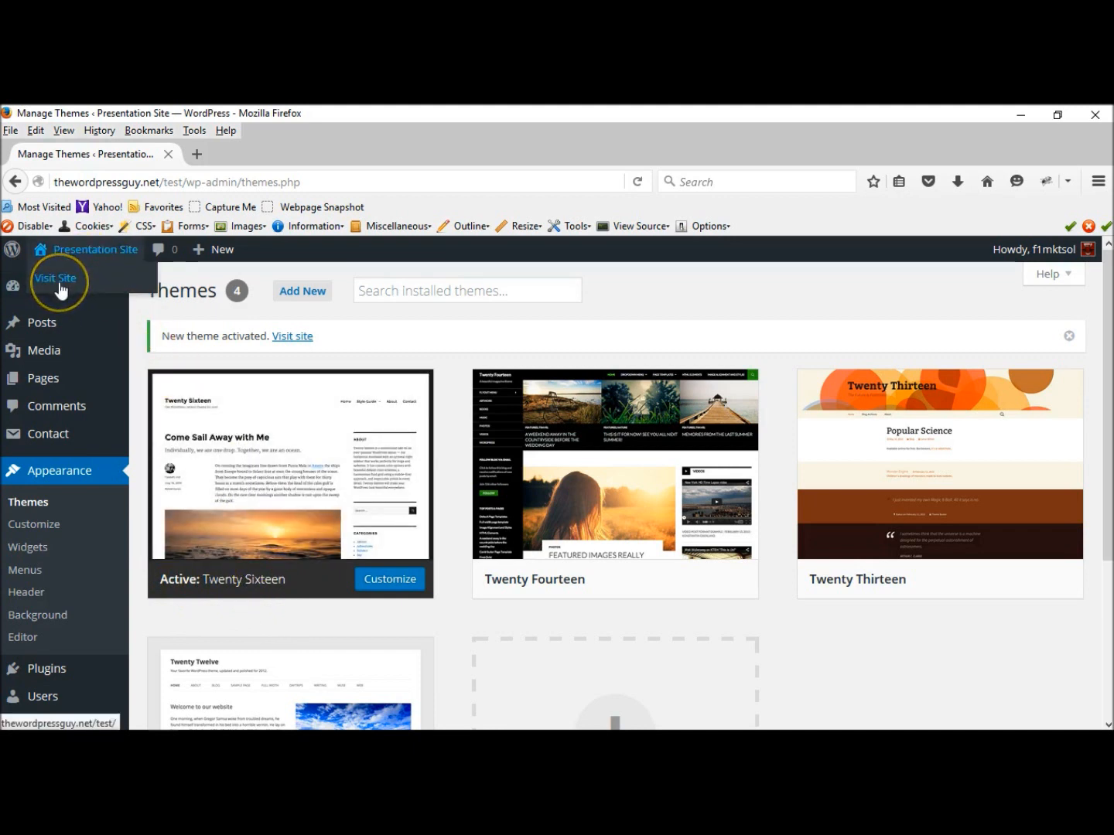
# Open the Presentation Site front page to see the 'Hello world!' post in Twenty Sixteen.
pyautogui.click(55, 278)
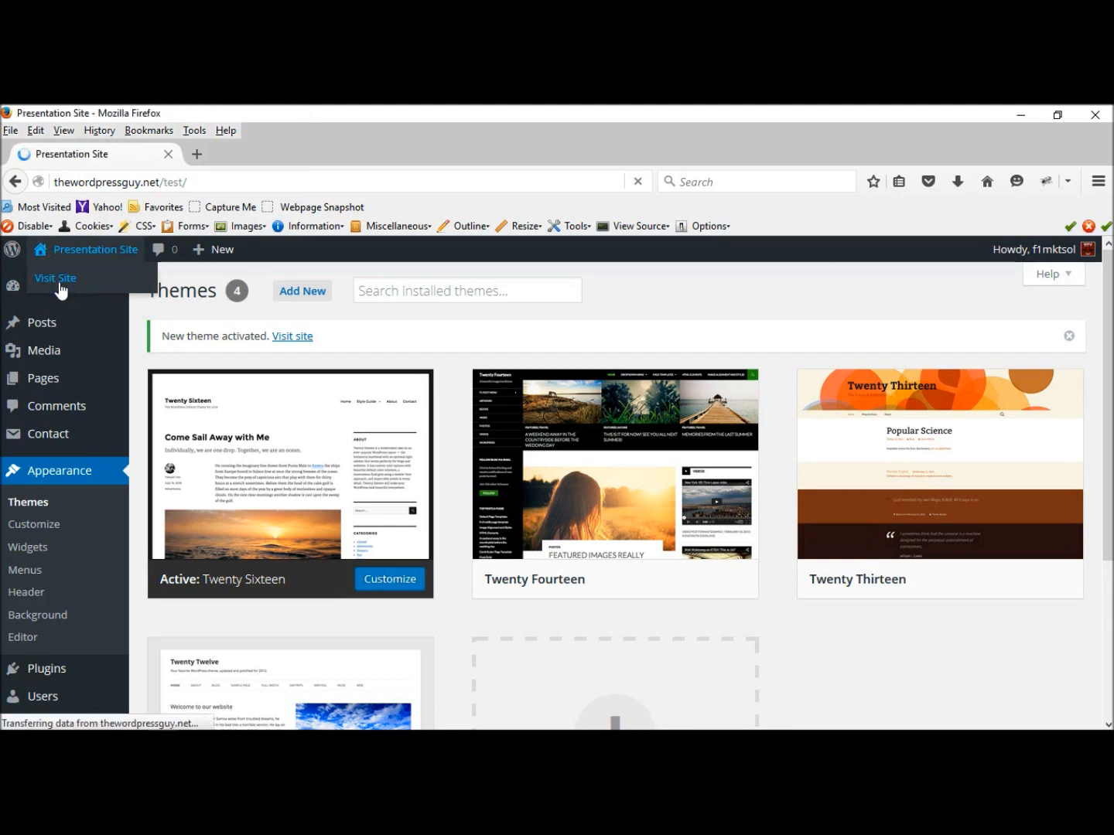
pyautogui.click(55, 278)
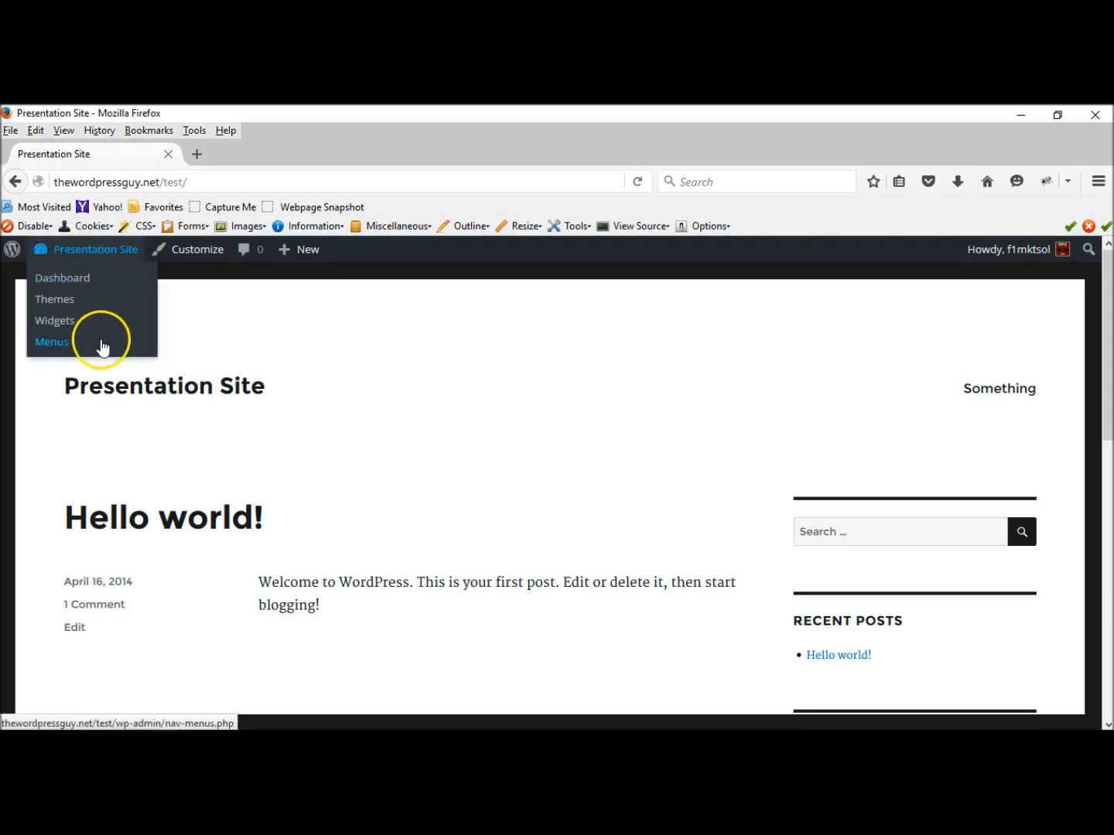
pyautogui.moveTo(121, 547)
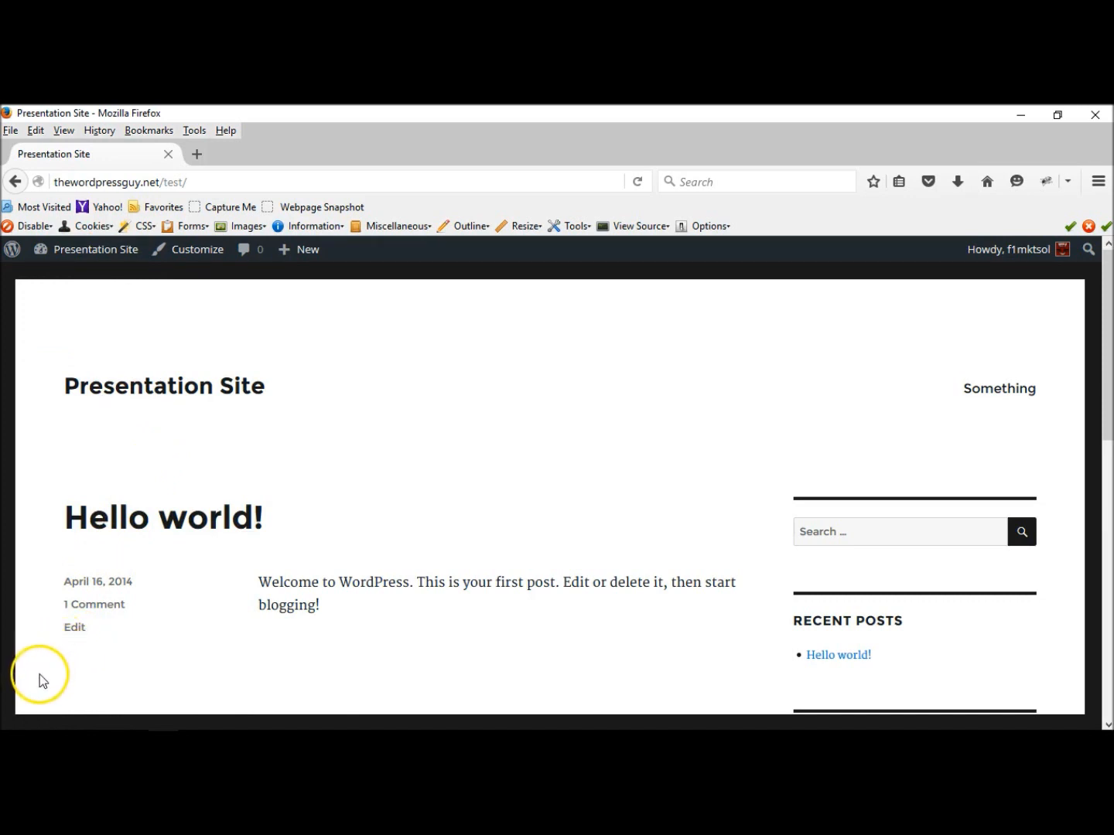
pyautogui.moveTo(44, 684)
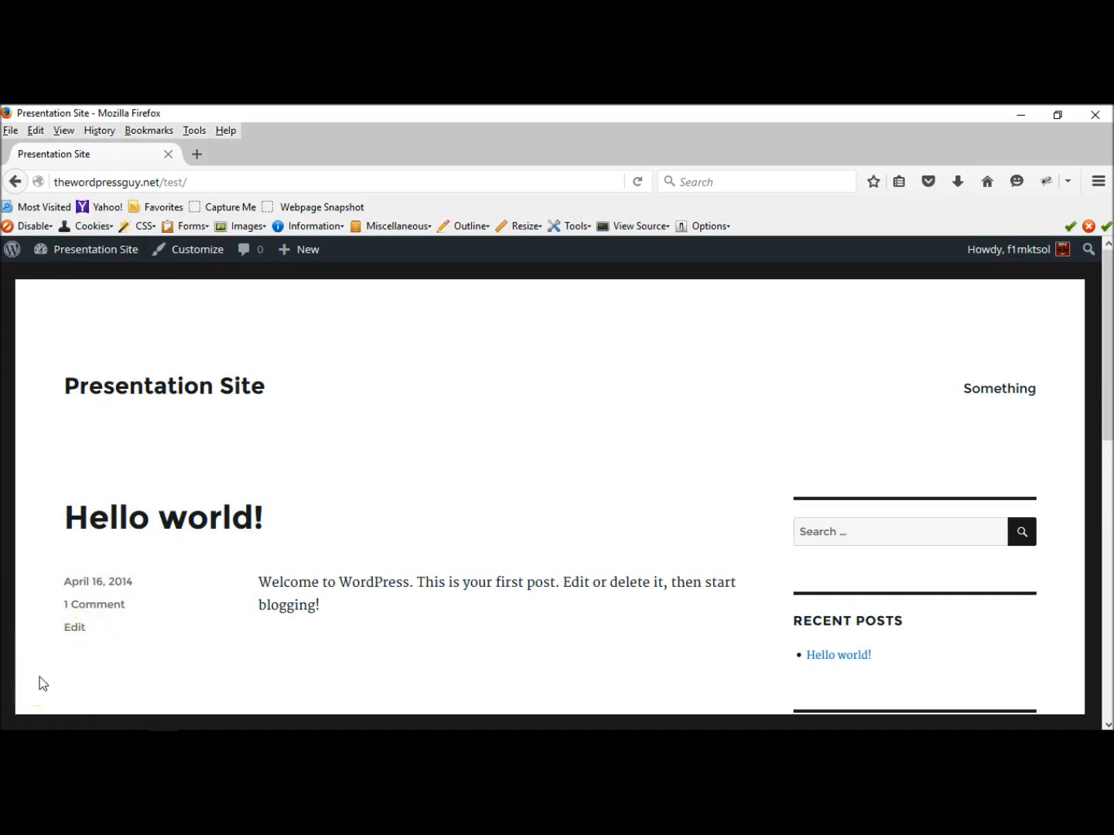